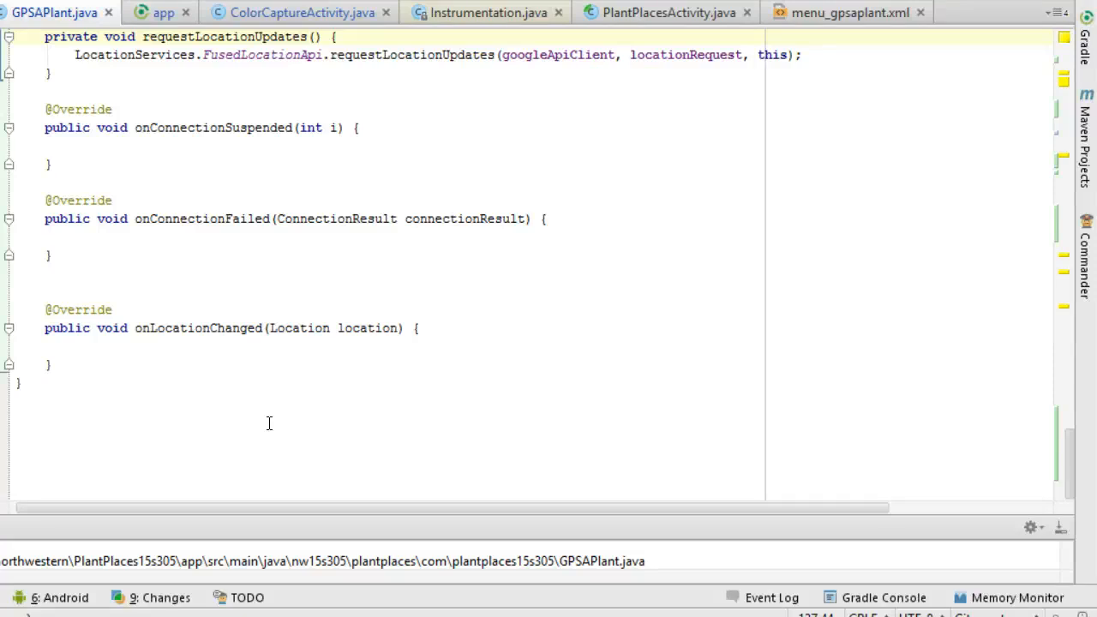
{"action": "mouse_move", "coordinate": [512, 300]}
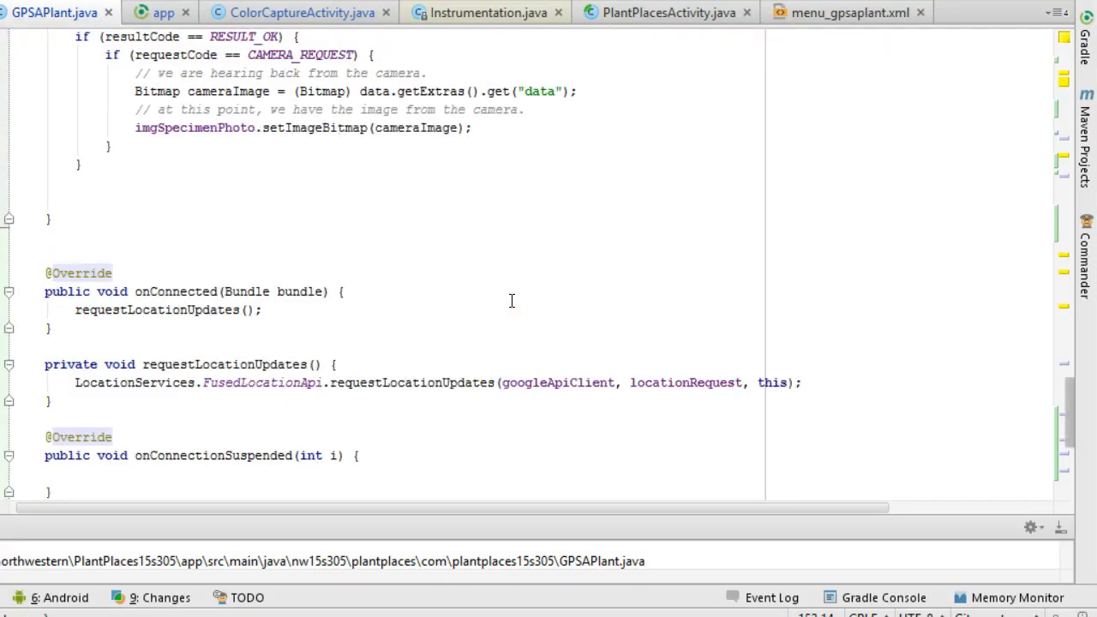
Show the activity lifecycle diagram on developer.android.com's Starting an Activity training page
{"action": "scroll", "scroll_direction": "up", "scroll_amount": 3}
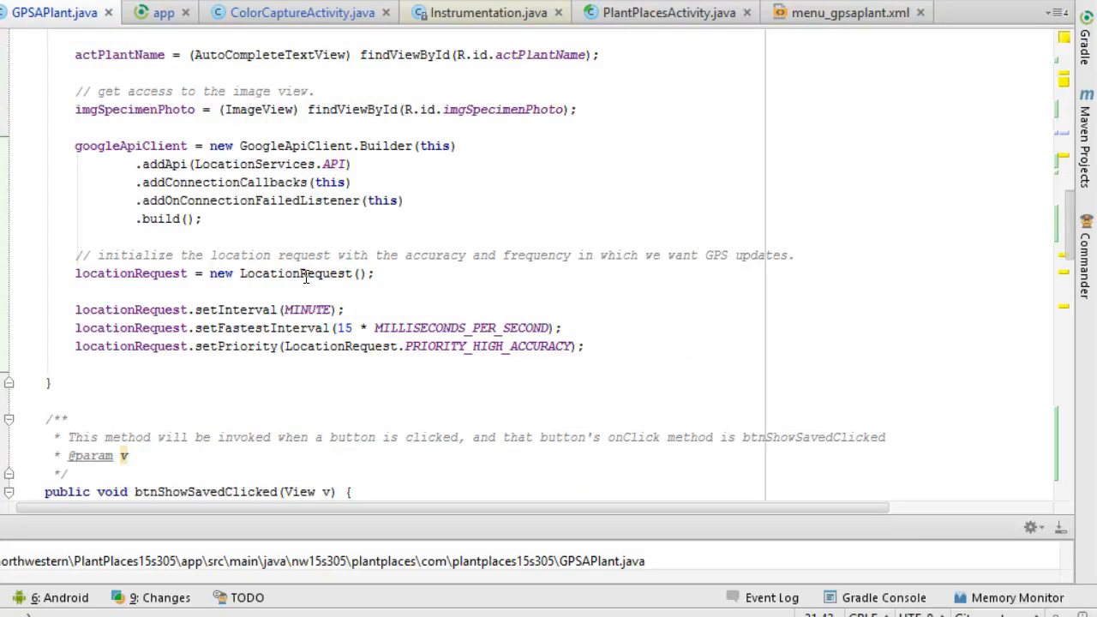
{"action": "left_click_drag", "start_coordinate": [76, 309], "coordinate": [585, 347]}
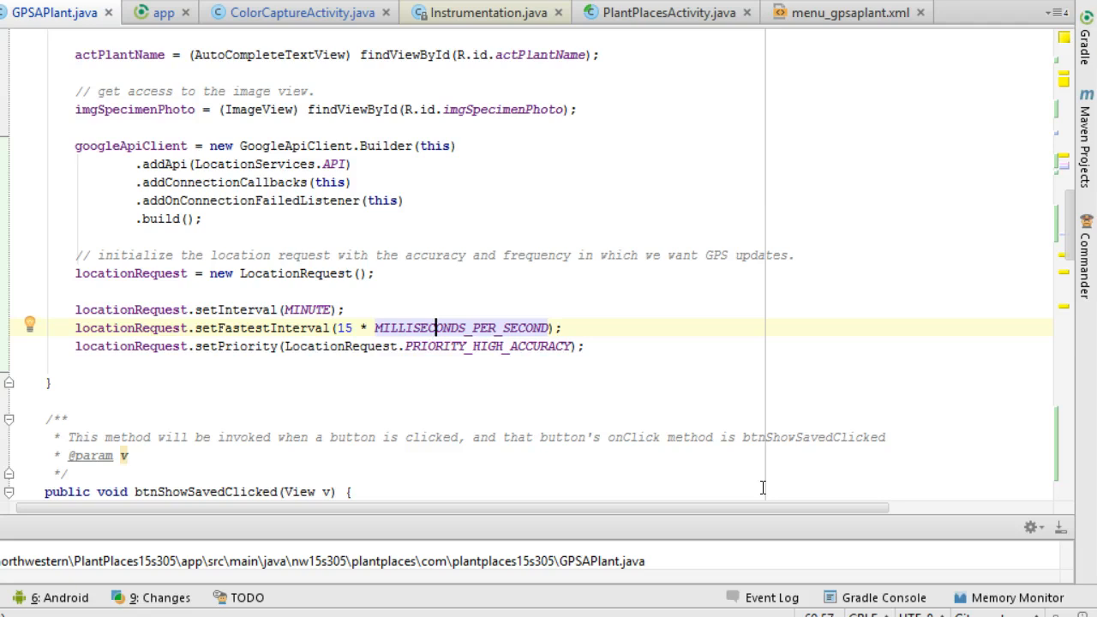
{"action": "left_click", "coordinate": [506, 347]}
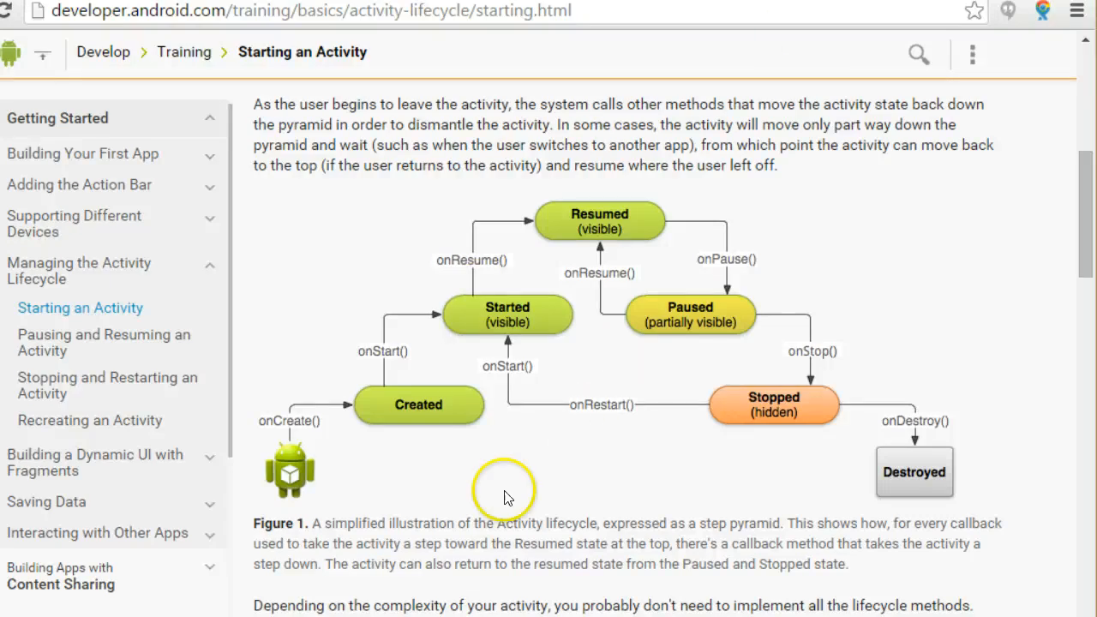
{"action": "mouse_move", "coordinate": [382, 397]}
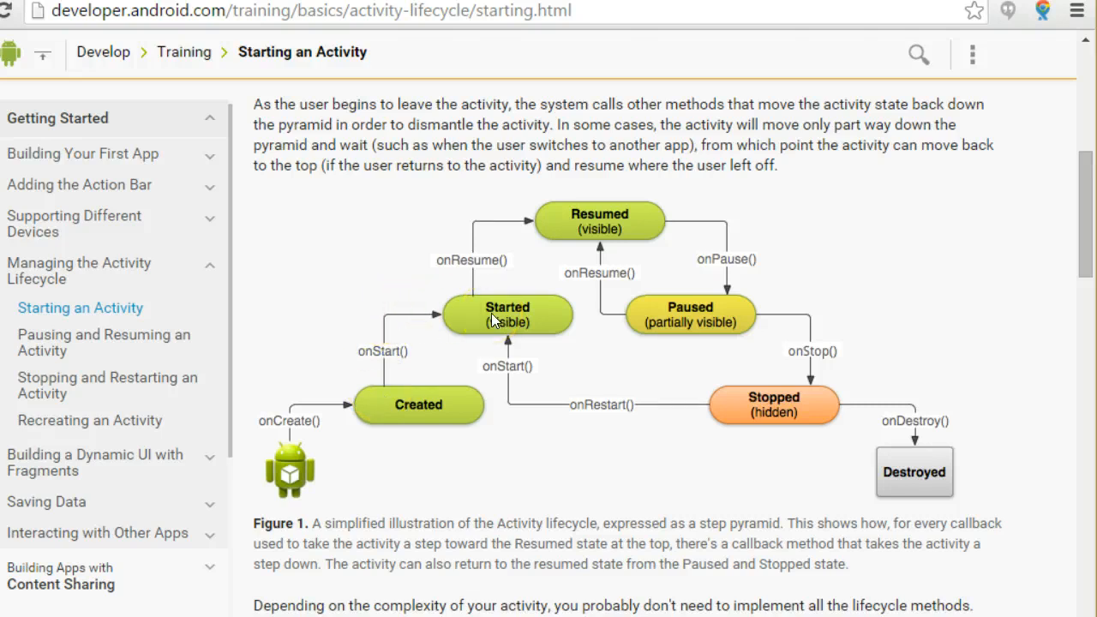
{"action": "mouse_move", "coordinate": [615, 221]}
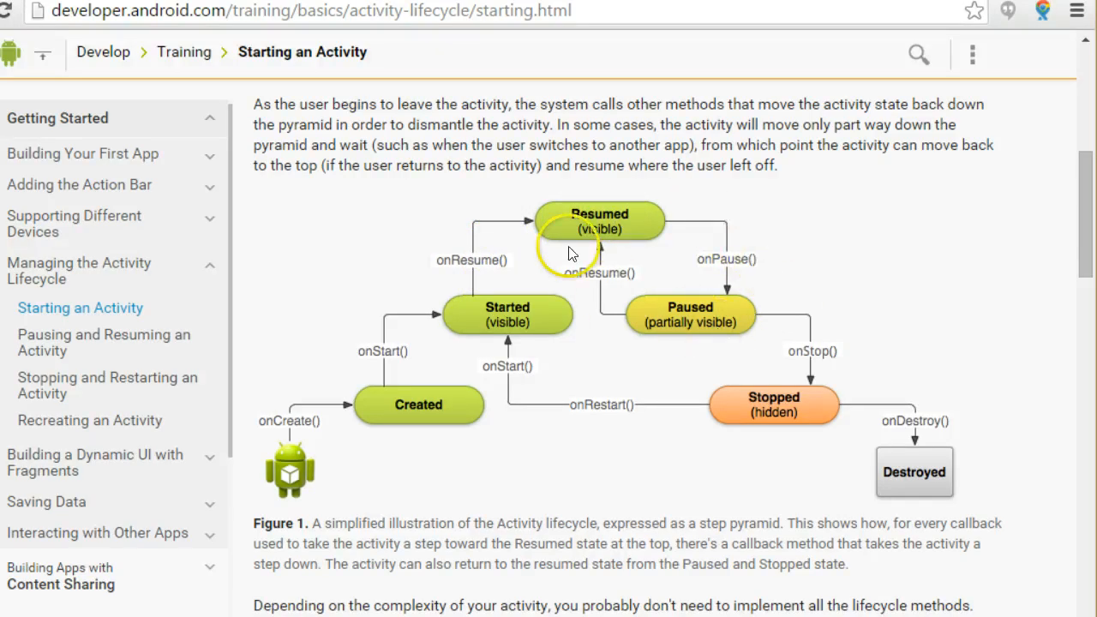
{"action": "mouse_move", "coordinate": [584, 428]}
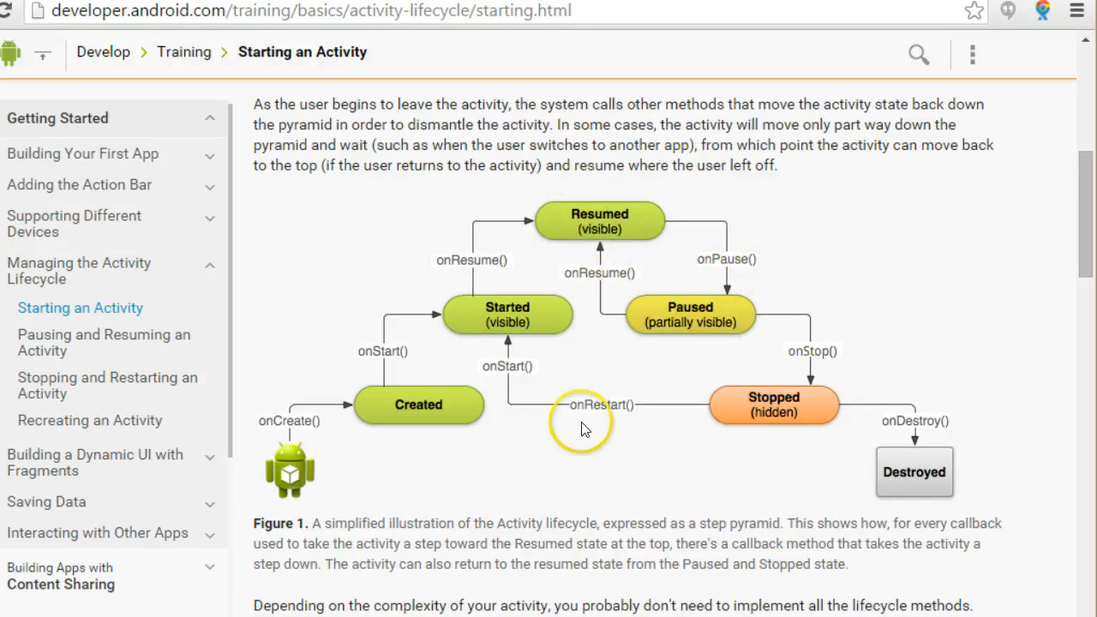
{"action": "mouse_move", "coordinate": [730, 247]}
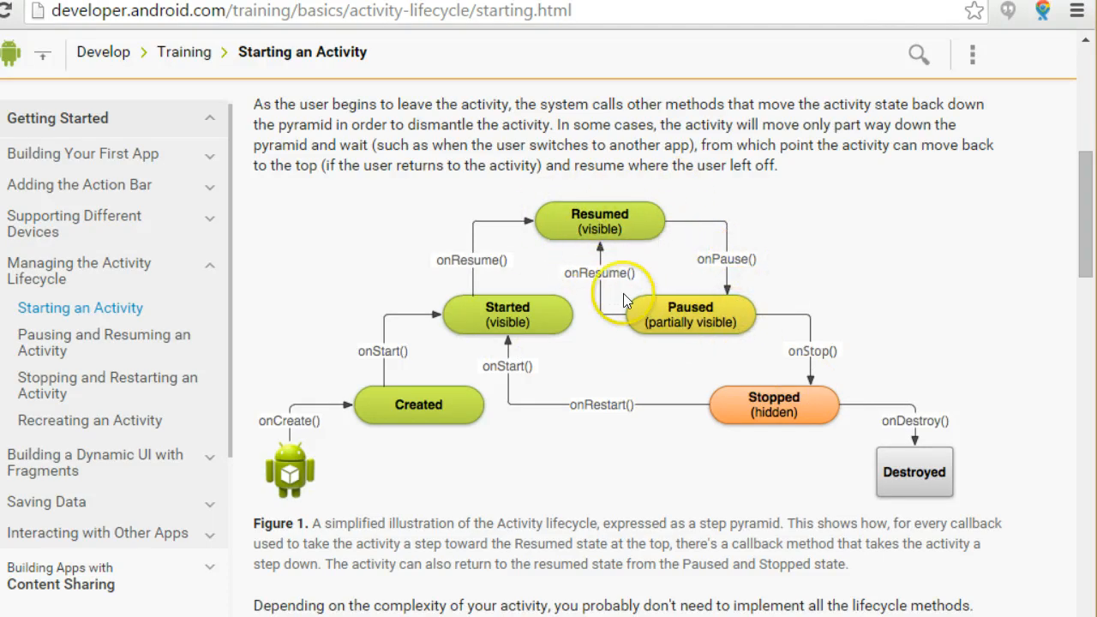
{"action": "mouse_move", "coordinate": [695, 231]}
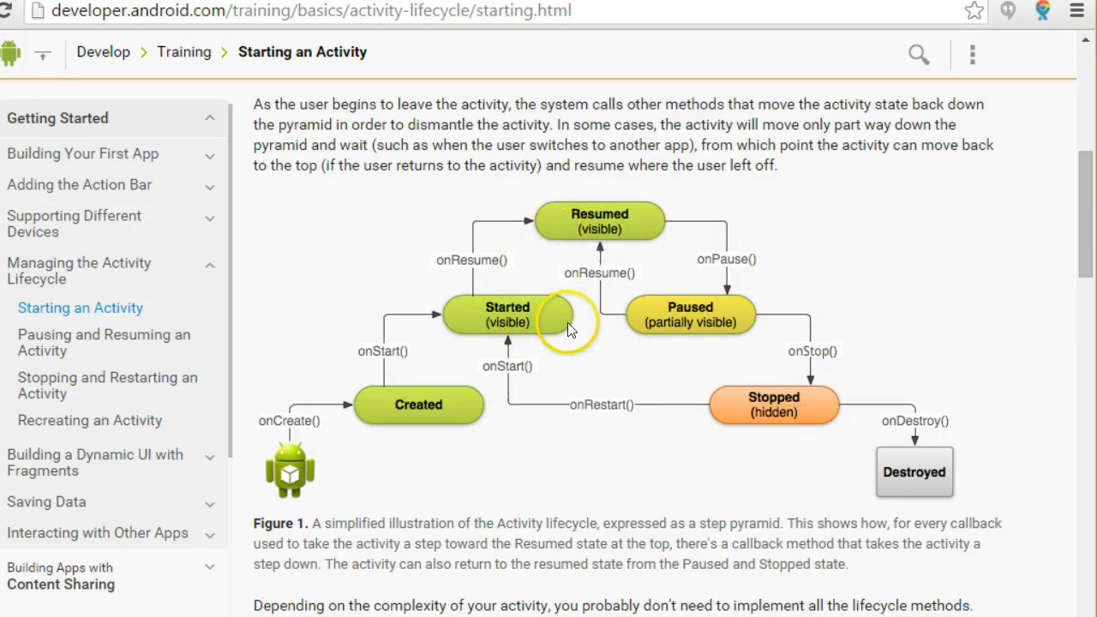
{"action": "mouse_move", "coordinate": [215, 393]}
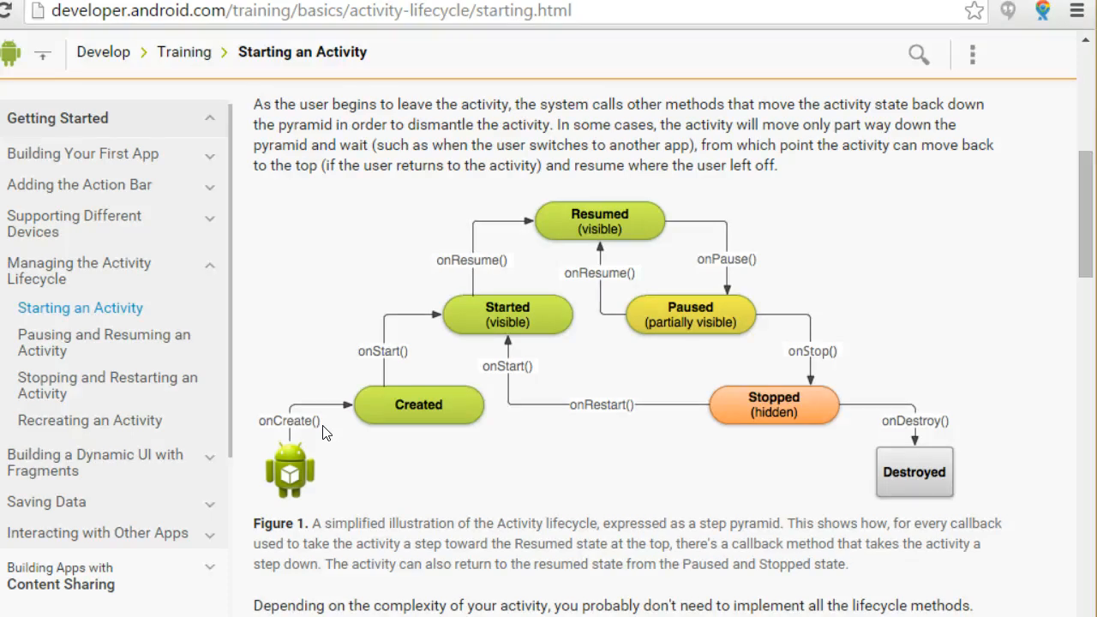
Leave the lifecycle page and return to GPSAPlant.java near onConnected and requestLocationUpdates
{"action": "left_click", "coordinate": [418, 404]}
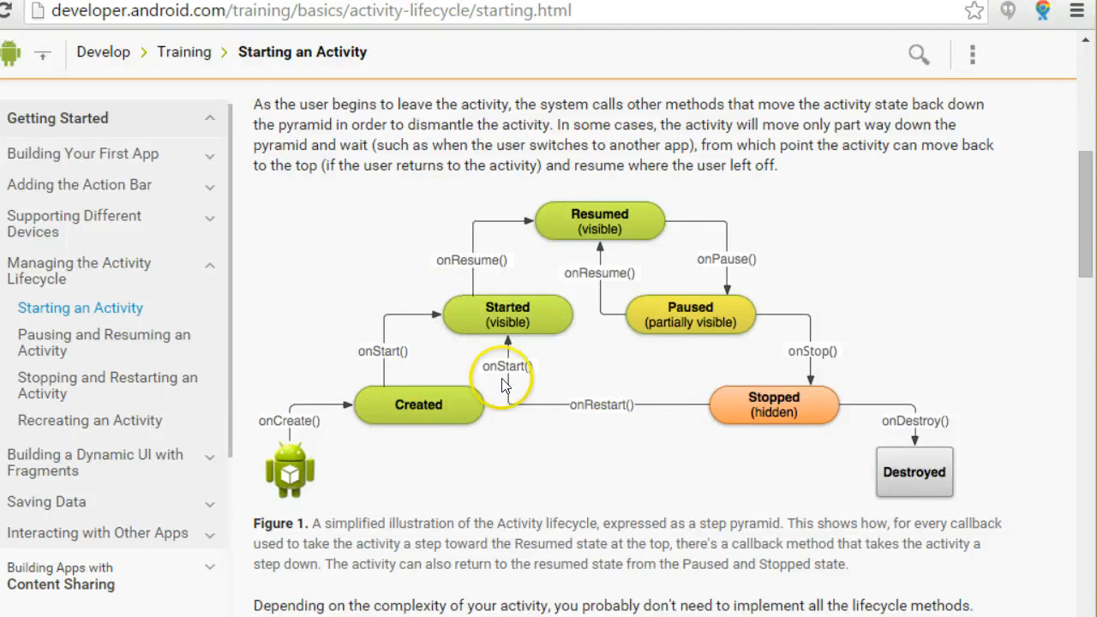
{"action": "mouse_move", "coordinate": [446, 335]}
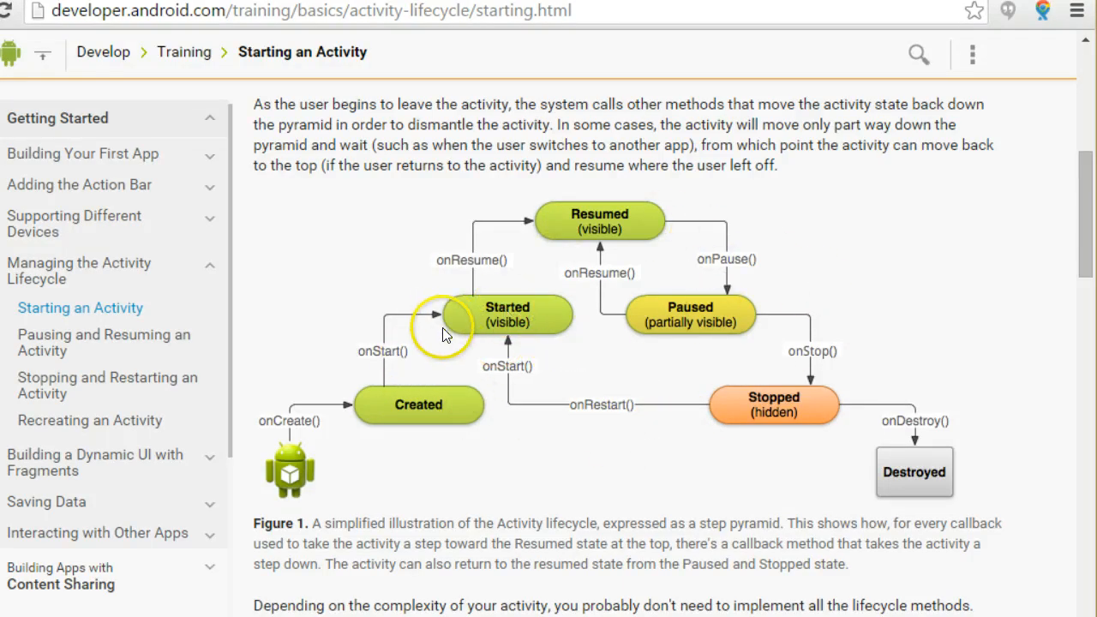
{"action": "mouse_move", "coordinate": [479, 375]}
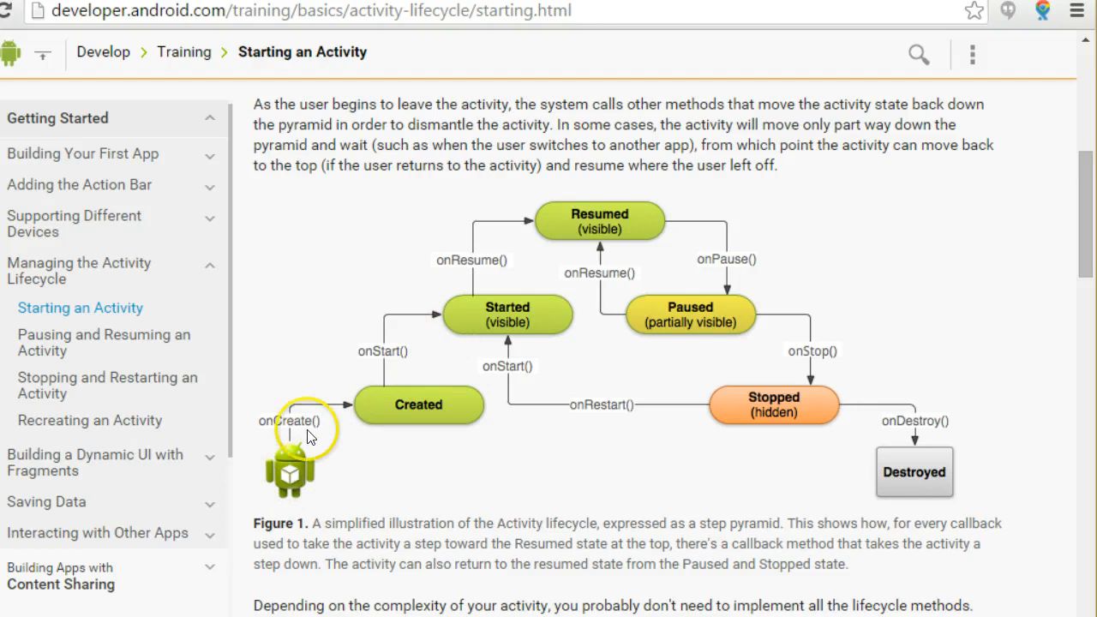
{"action": "mouse_move", "coordinate": [308, 500]}
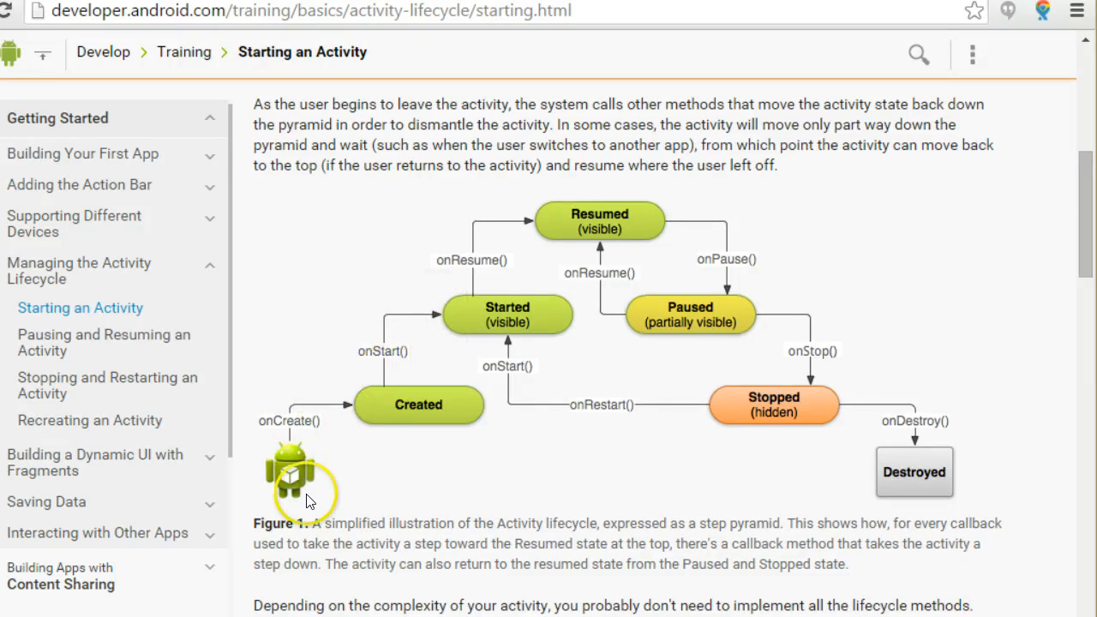
{"action": "mouse_move", "coordinate": [780, 431]}
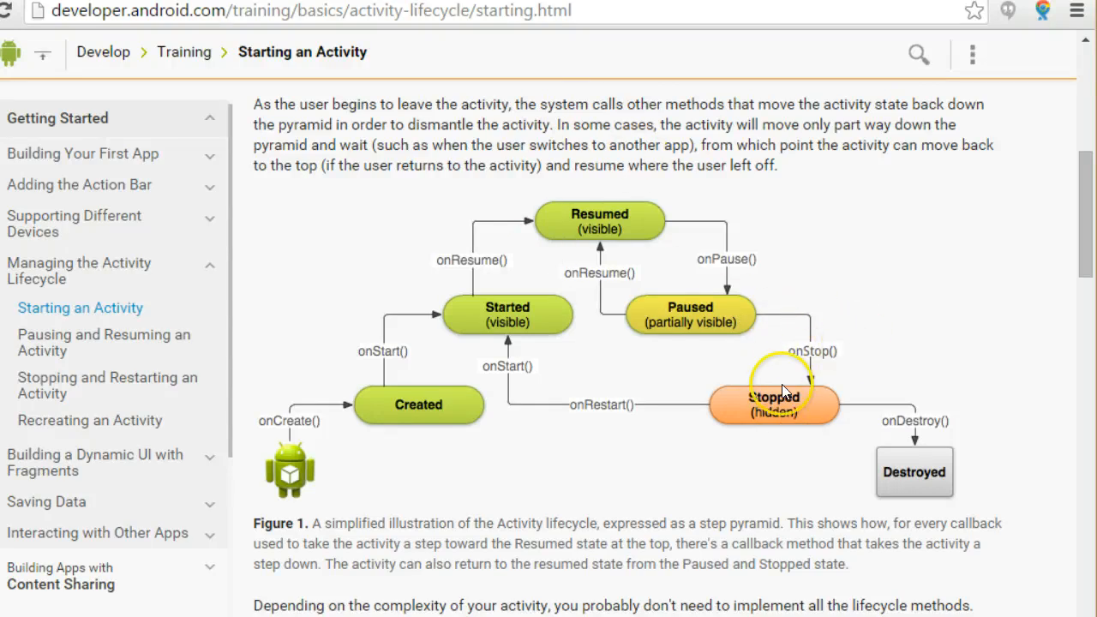
{"action": "mouse_move", "coordinate": [830, 378]}
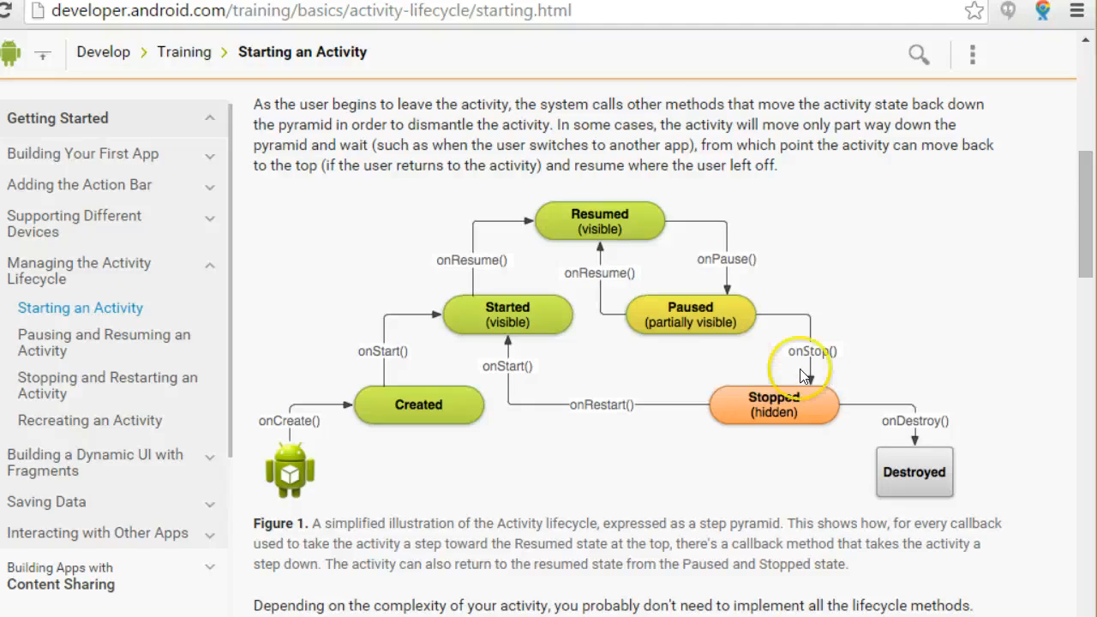
{"action": "mouse_move", "coordinate": [490, 328]}
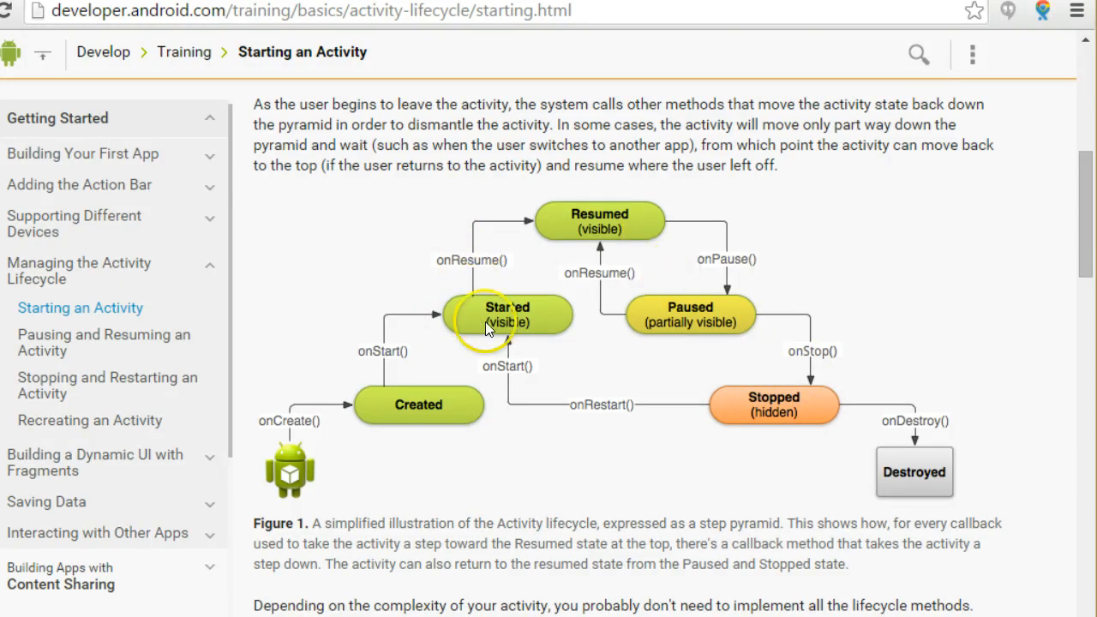
{"action": "mouse_move", "coordinate": [542, 197]}
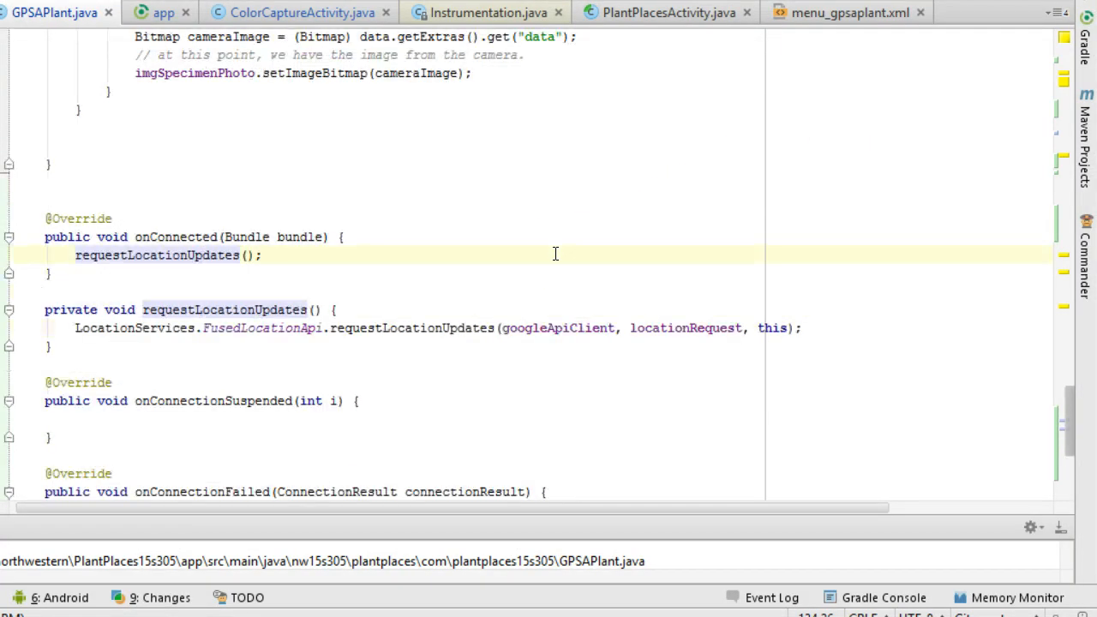
Override FragmentActivity's onStart():void in GPSAPlant through the Override Methods list
{"action": "left_click", "coordinate": [120, 182]}
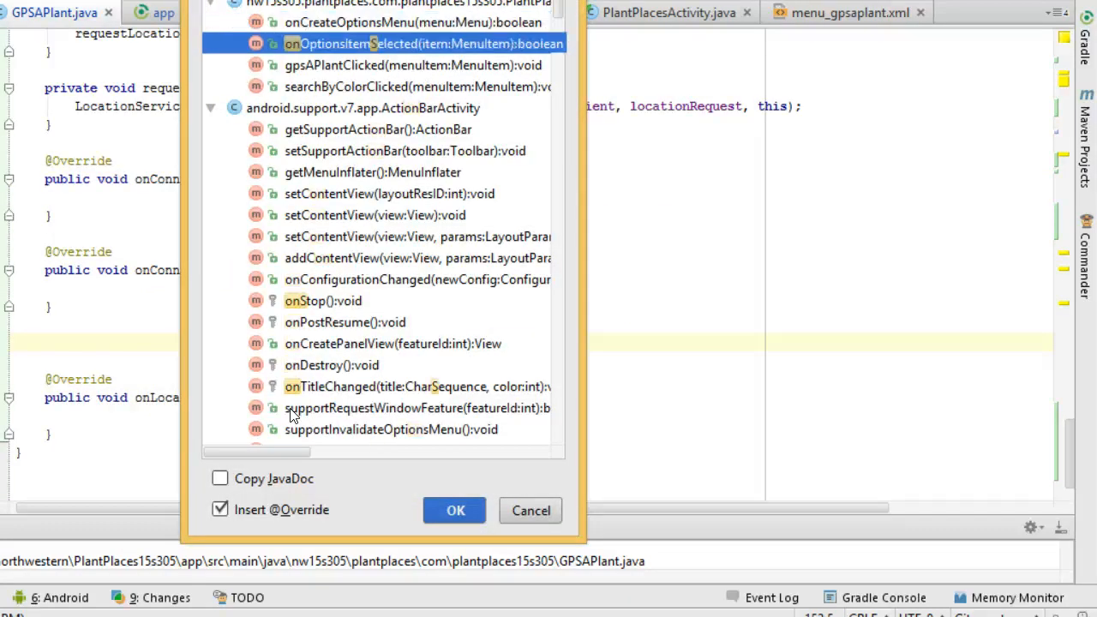
{"action": "scroll", "scroll_direction": "down", "scroll_amount": 3}
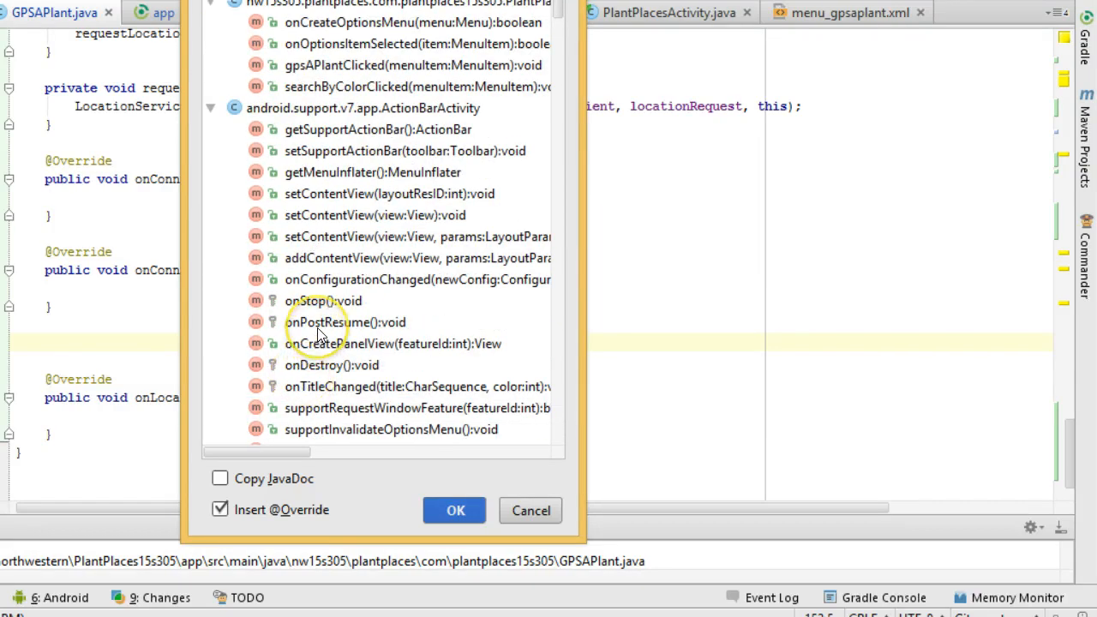
{"action": "scroll", "scroll_direction": "down", "scroll_amount": 3}
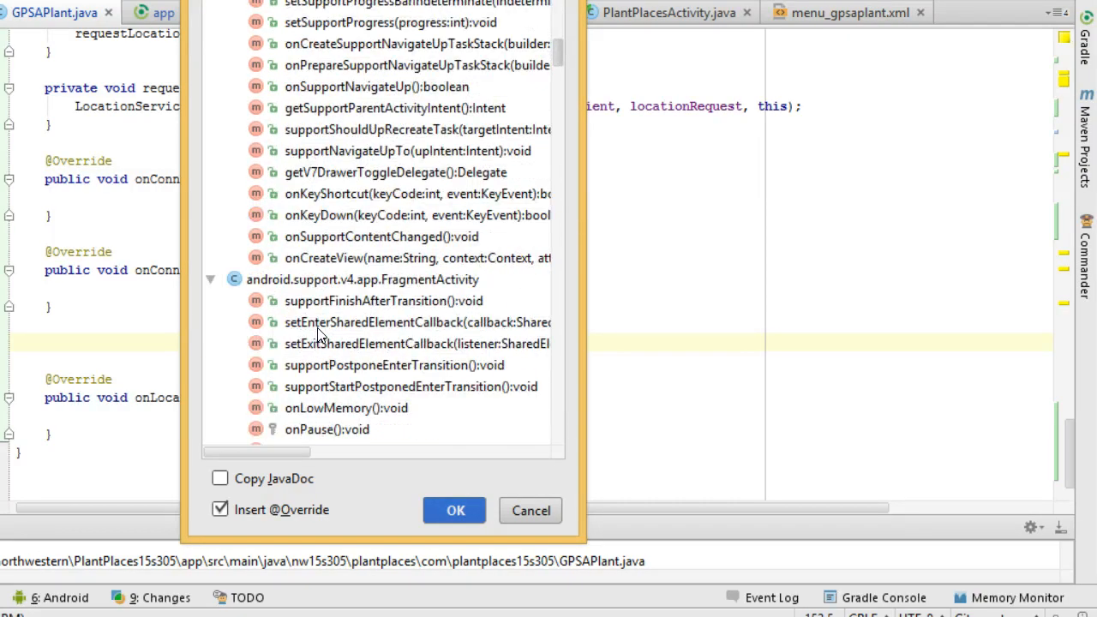
{"action": "scroll", "scroll_direction": "down", "scroll_amount": 3}
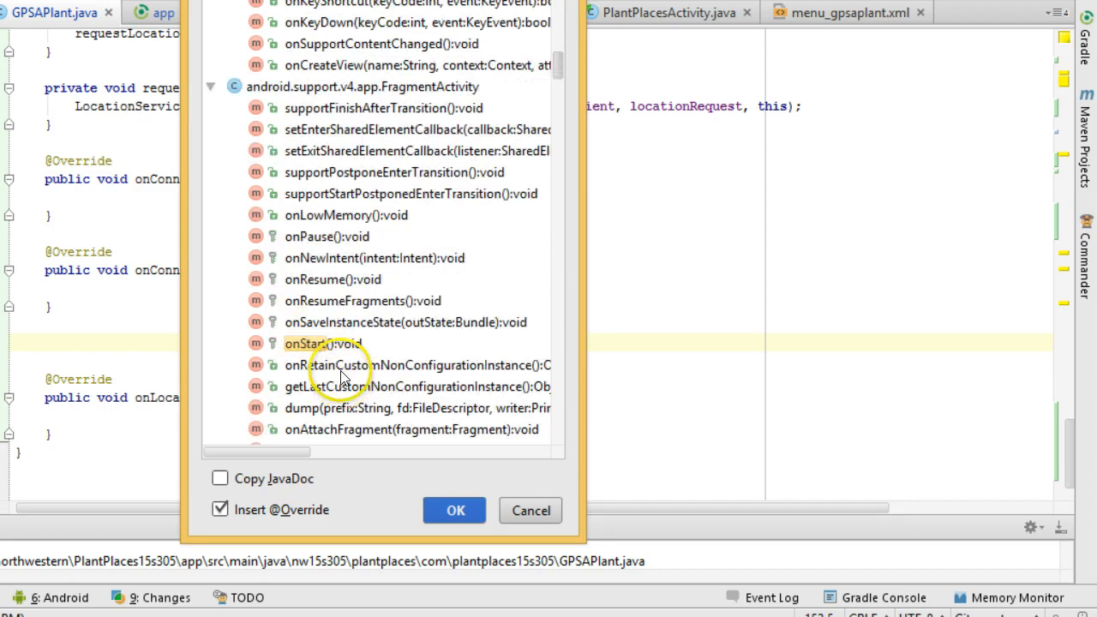
{"action": "left_click", "coordinate": [323, 343]}
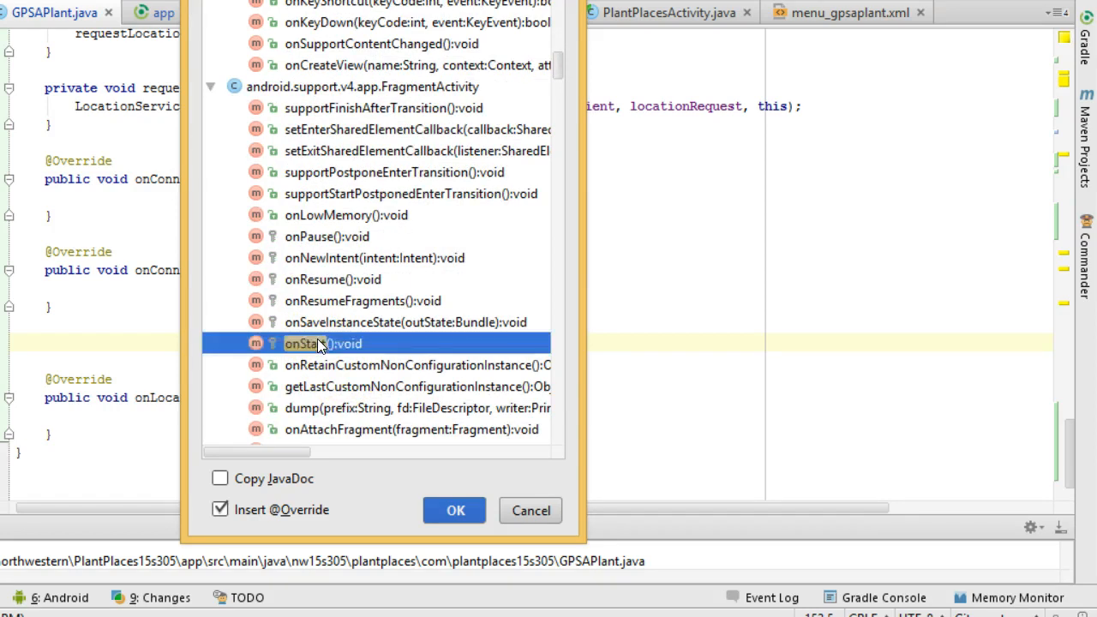
{"action": "left_click", "coordinate": [455, 510]}
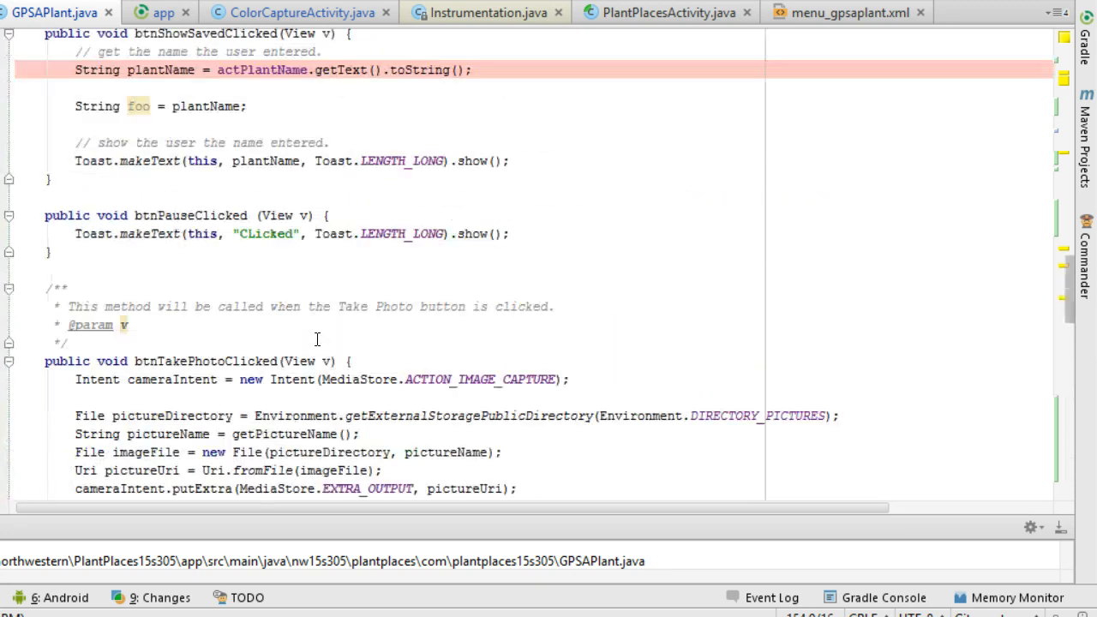
Add googleApiClient.connect(); after super.onStart(), with a blank line below onStart
{"action": "scroll", "scroll_direction": "up", "scroll_amount": 3}
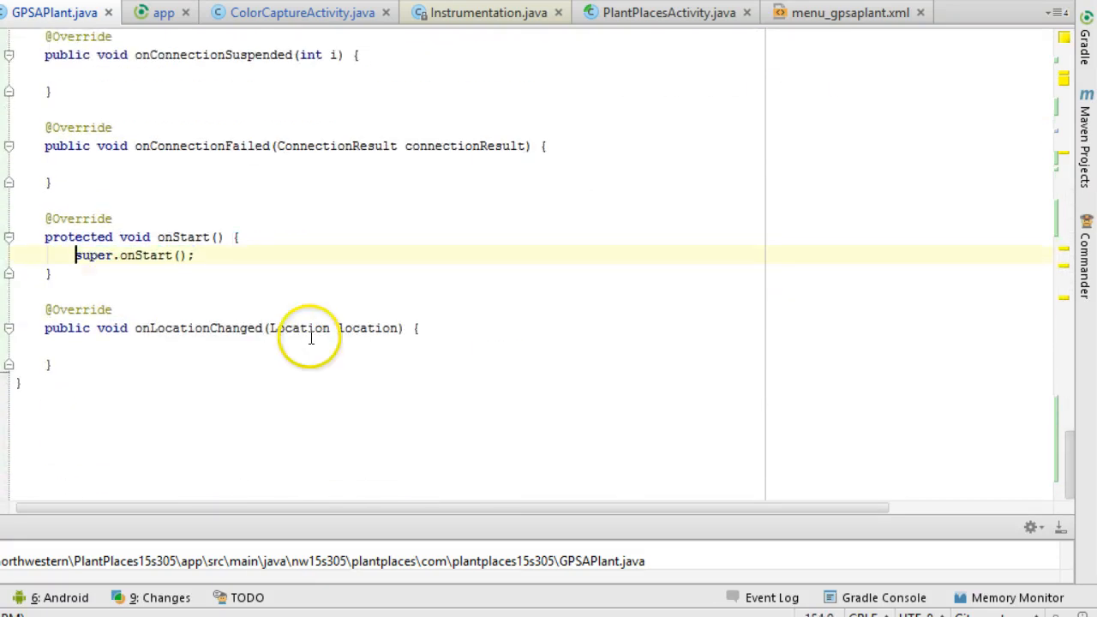
{"action": "key", "text": "Enter"}
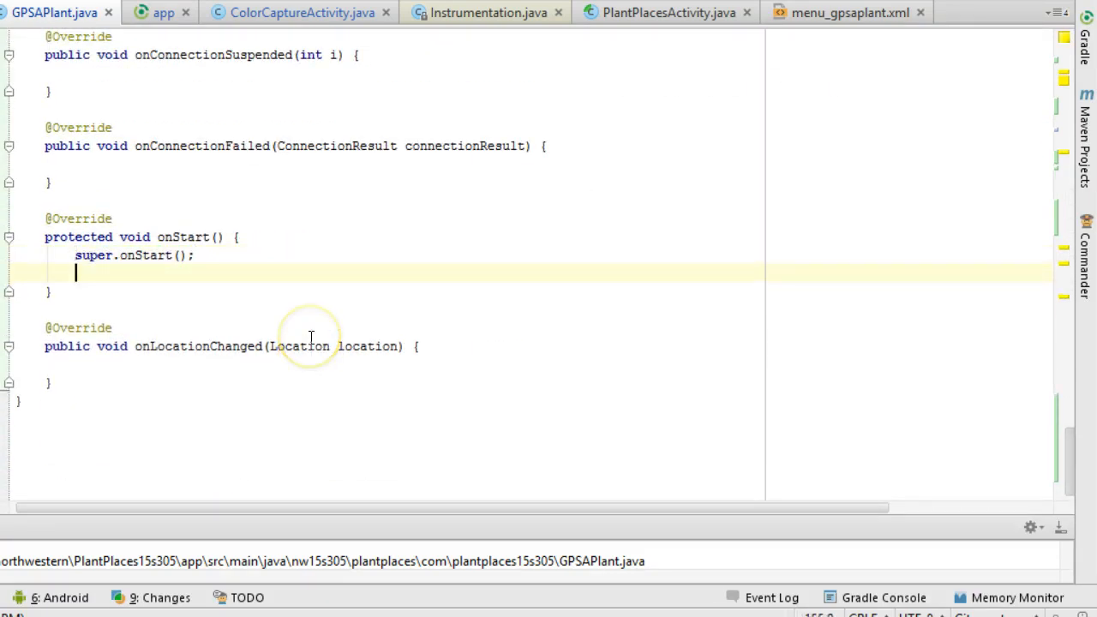
{"action": "type", "text": "googleApiClient"}
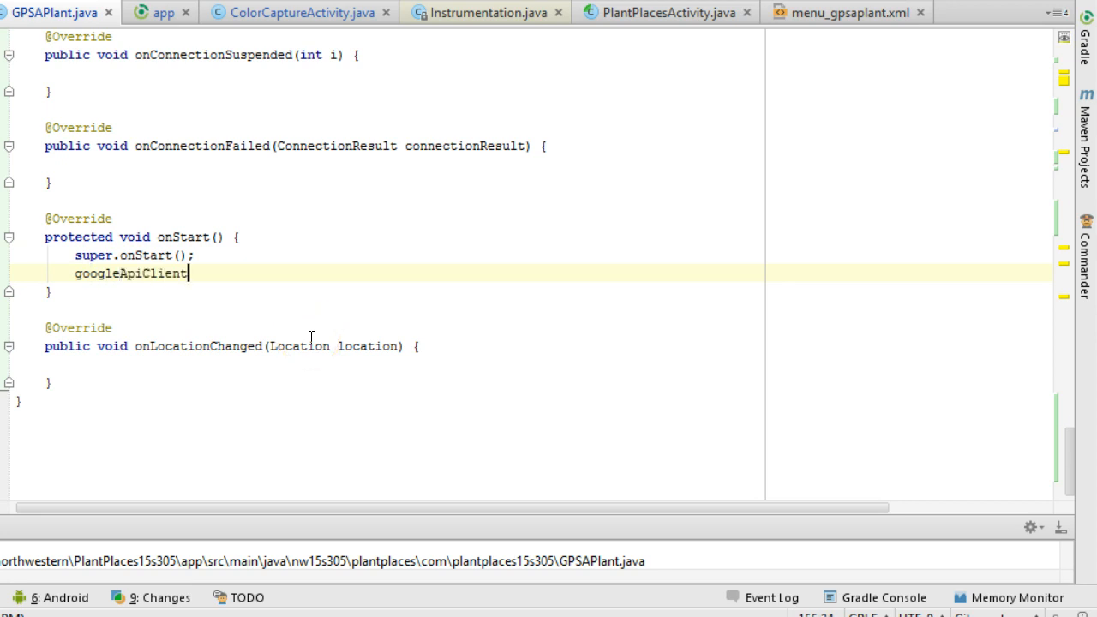
{"action": "type", "text": ".co"}
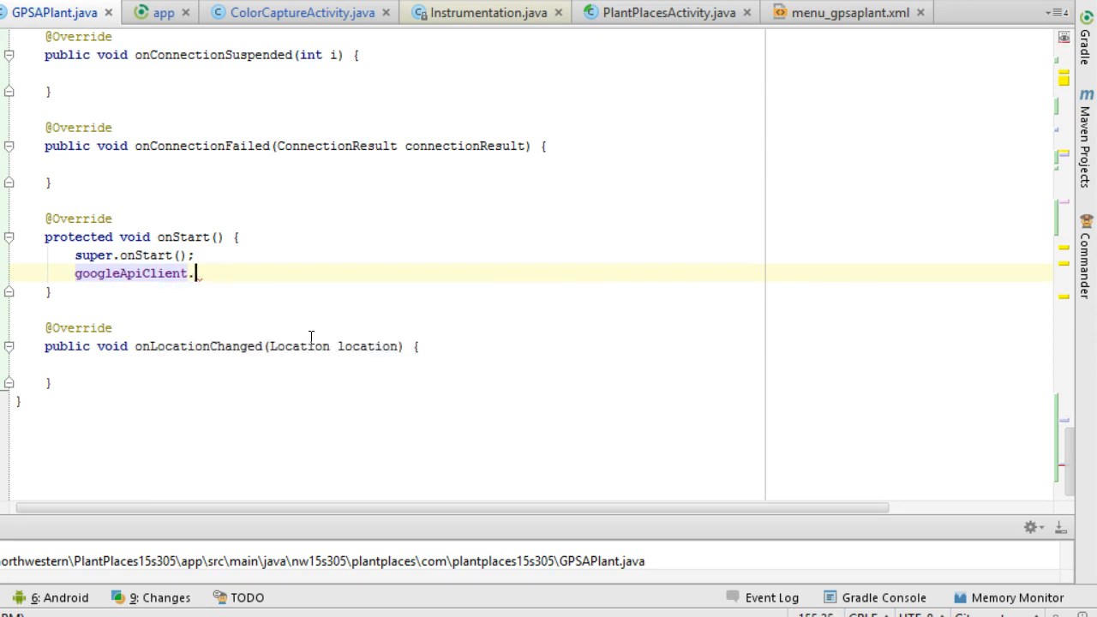
{"action": "type", "text": "connect();"}
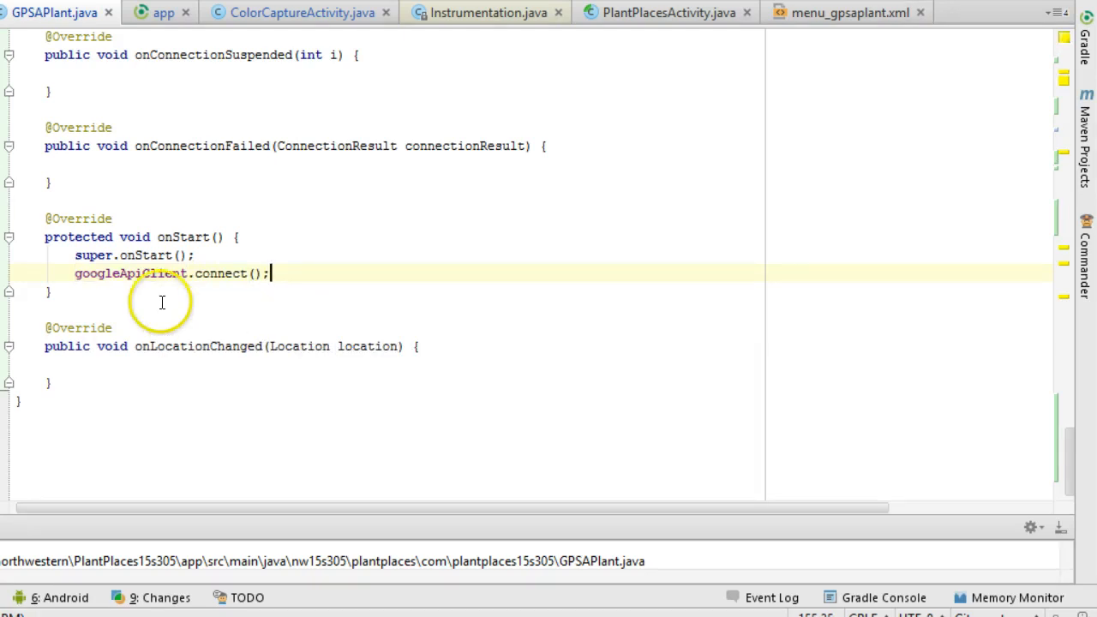
{"action": "key", "text": "Enter"}
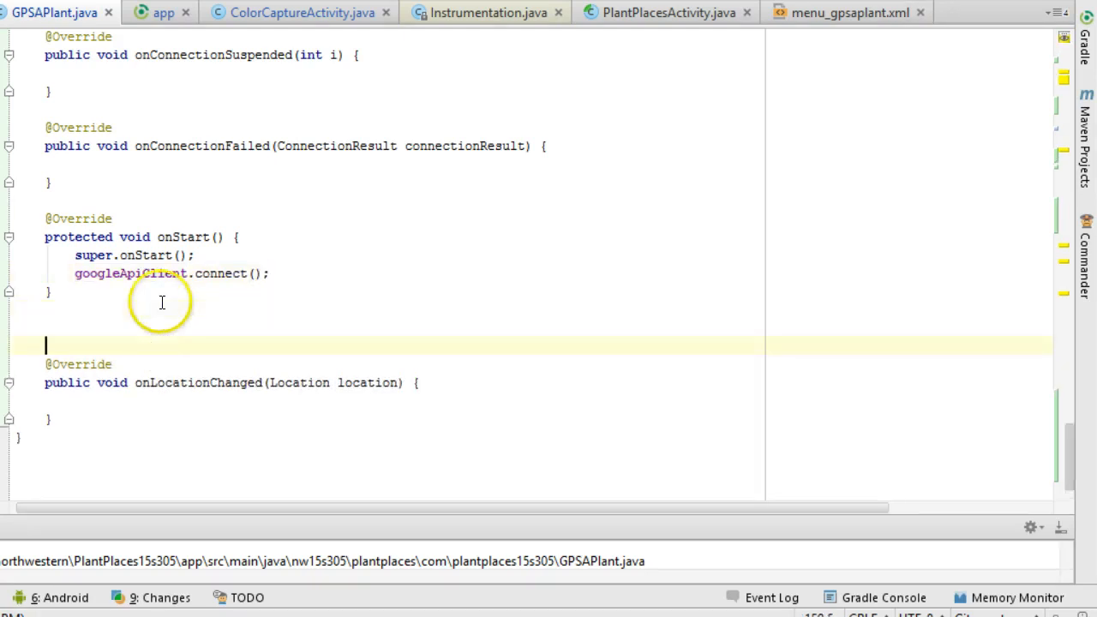
Override onStop with super.onStop() followed by googleApiClient.disconnect();
{"action": "type", "text": "on"}
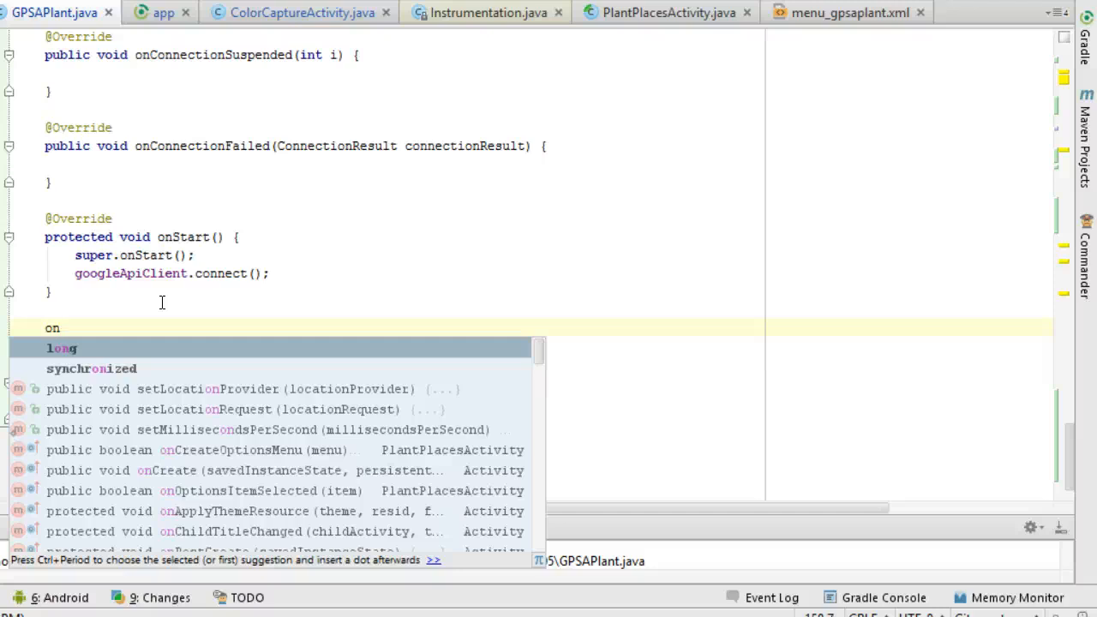
{"action": "type", "text": "Stop() {"}
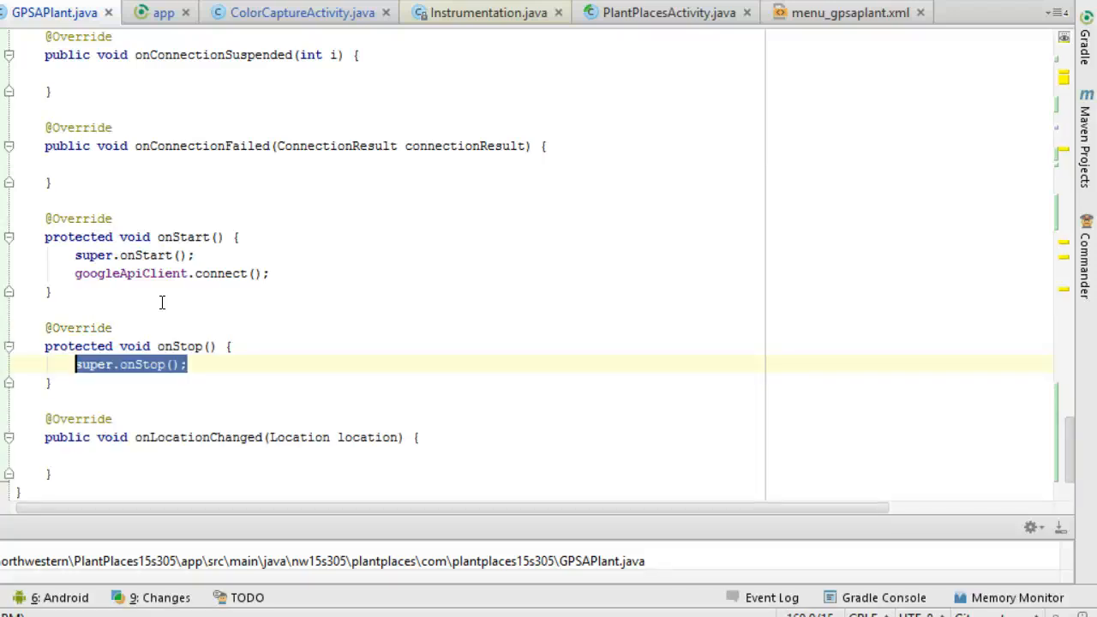
{"action": "left_click", "coordinate": [186, 364]}
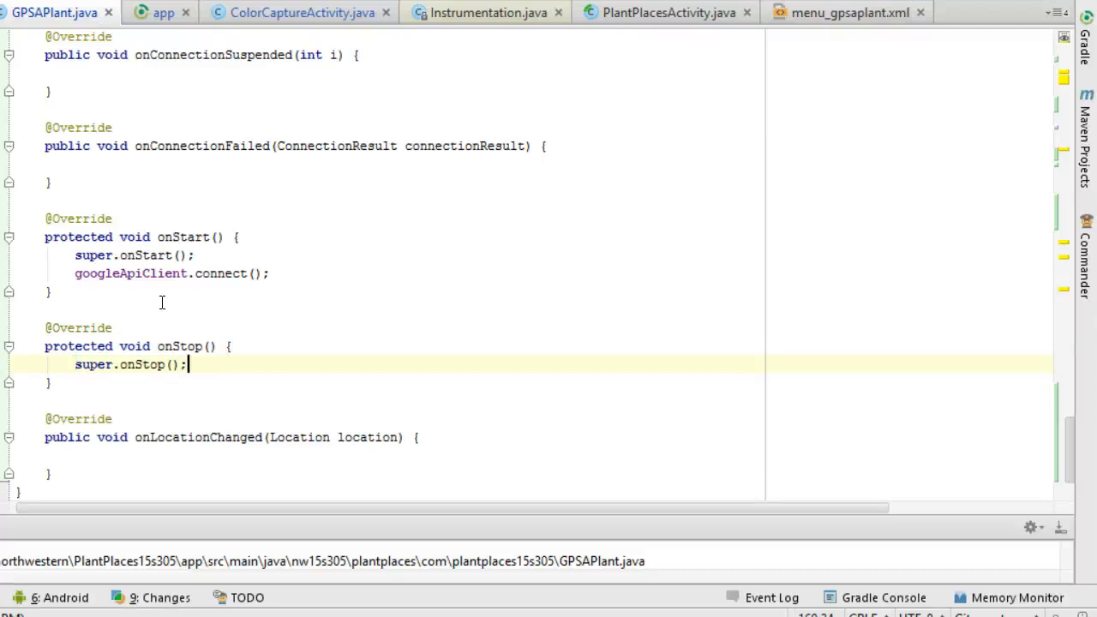
{"action": "key", "text": "Enter"}
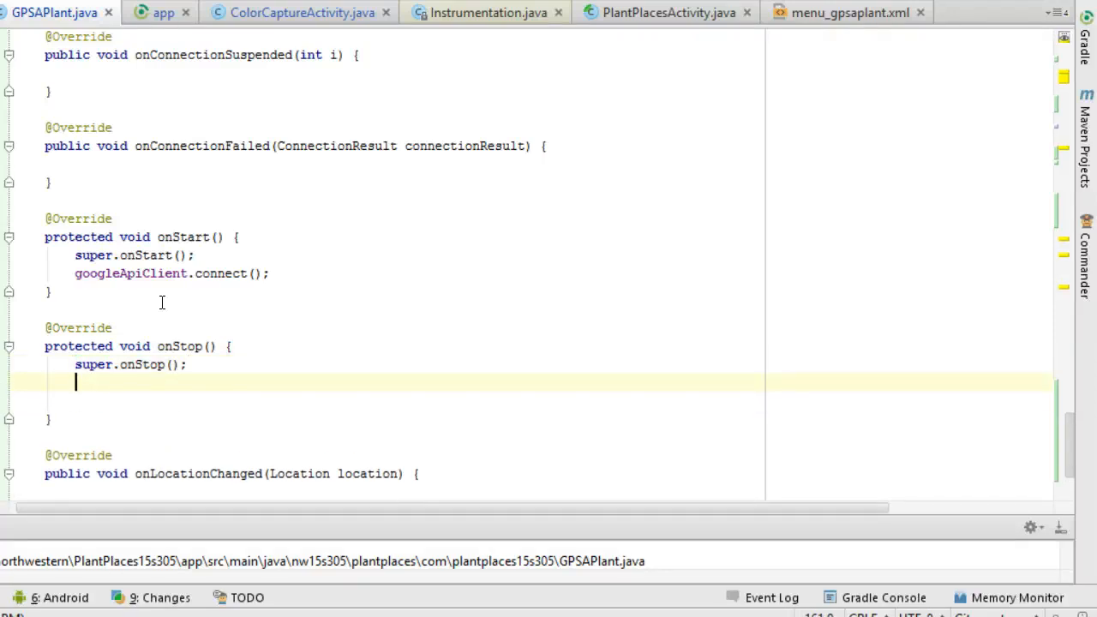
{"action": "type", "text": "google"}
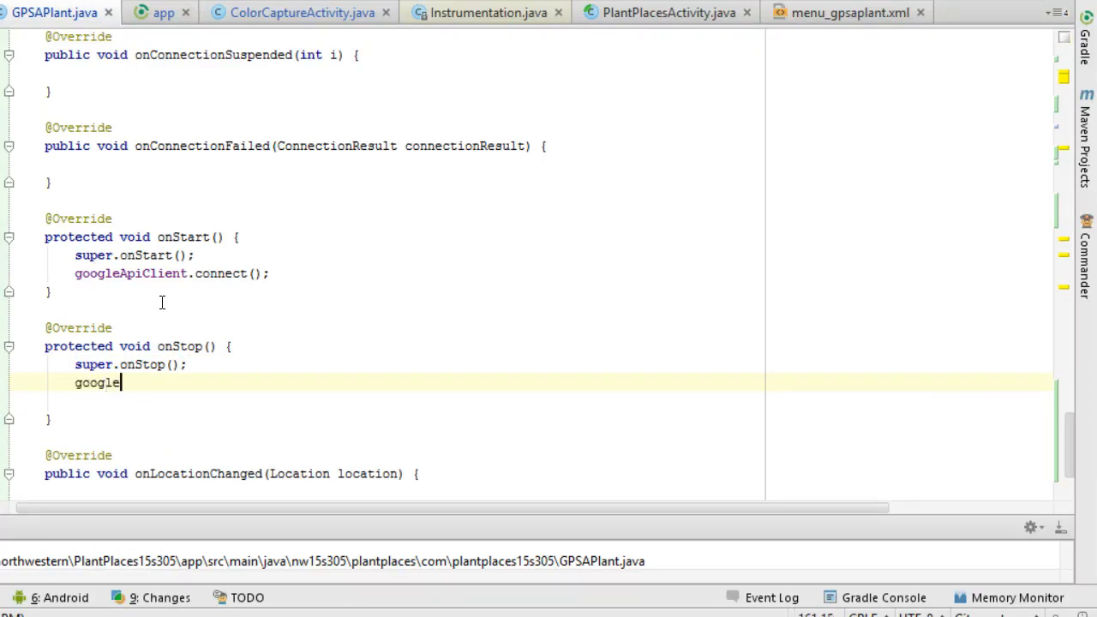
{"action": "type", "text": "ApiClient."}
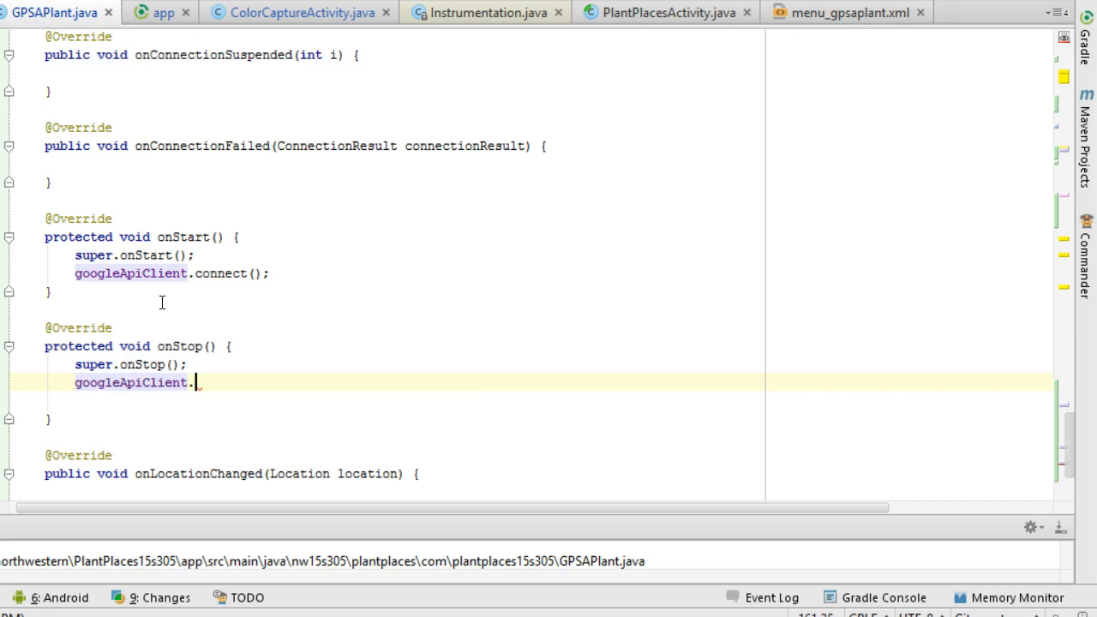
{"action": "type", "text": "disconnect();"}
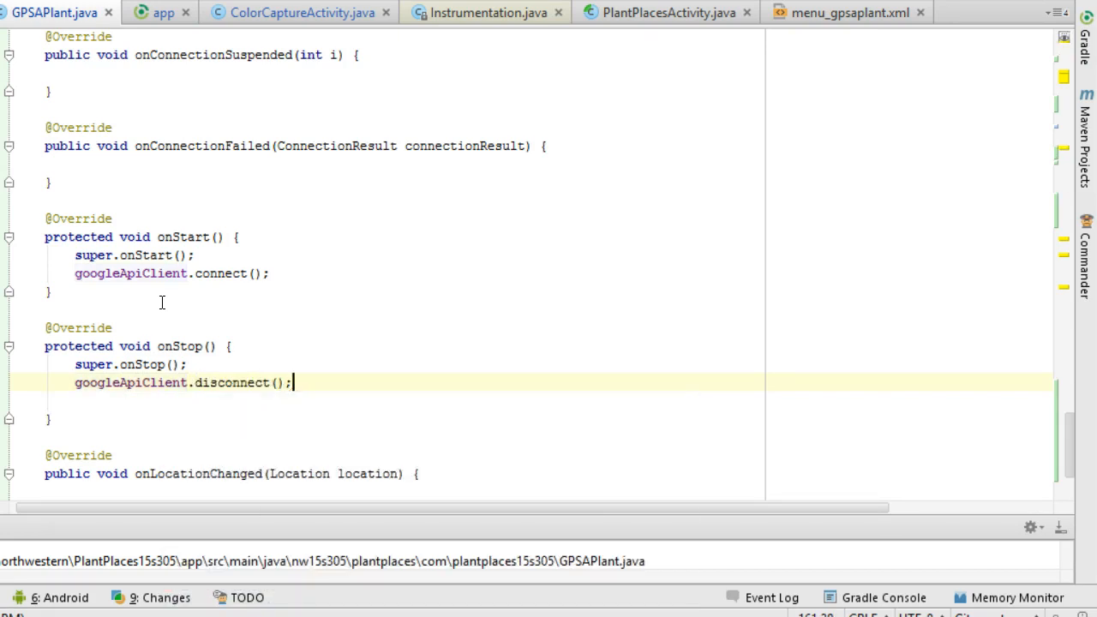
{"action": "left_click", "coordinate": [19, 437]}
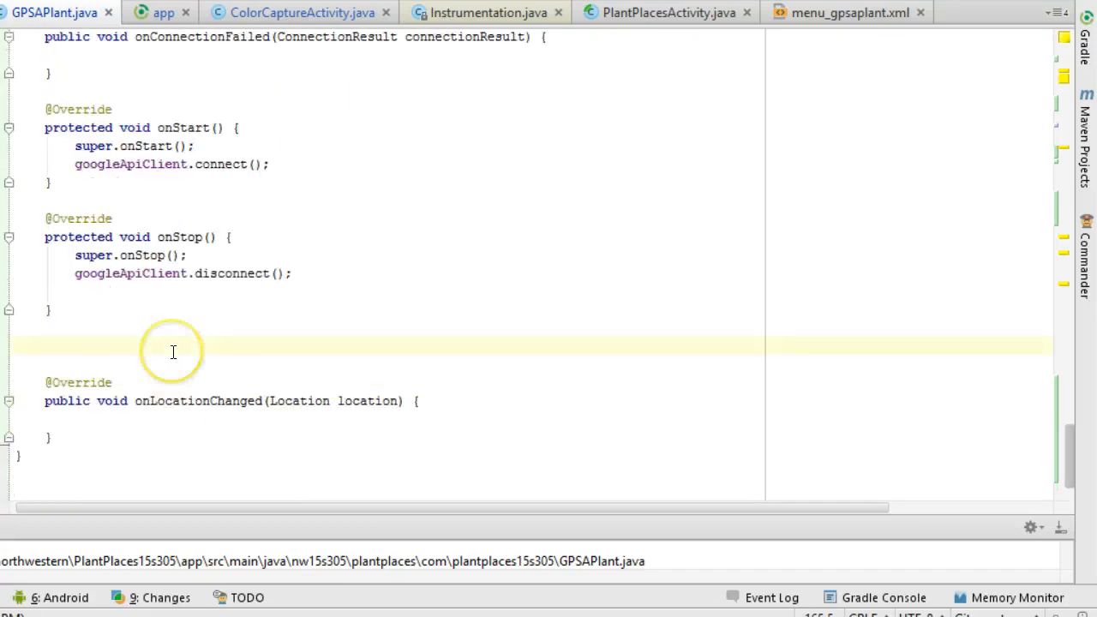
{"action": "mouse_move", "coordinate": [117, 560]}
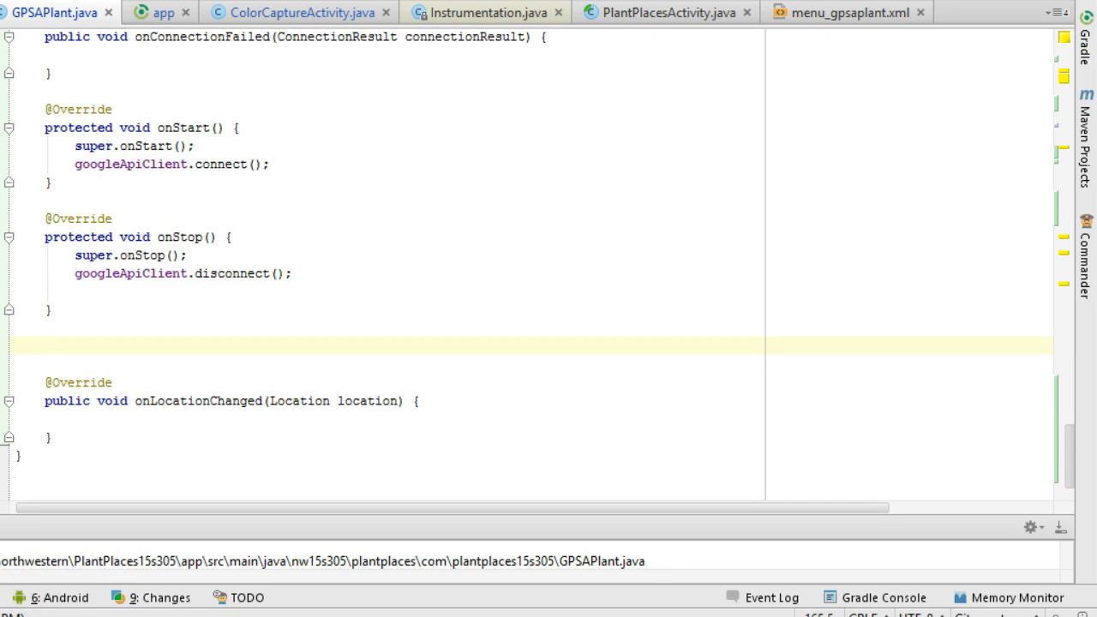
Override onResume below onStop, keeping the super.onResume() call
{"action": "left_click", "coordinate": [112, 357]}
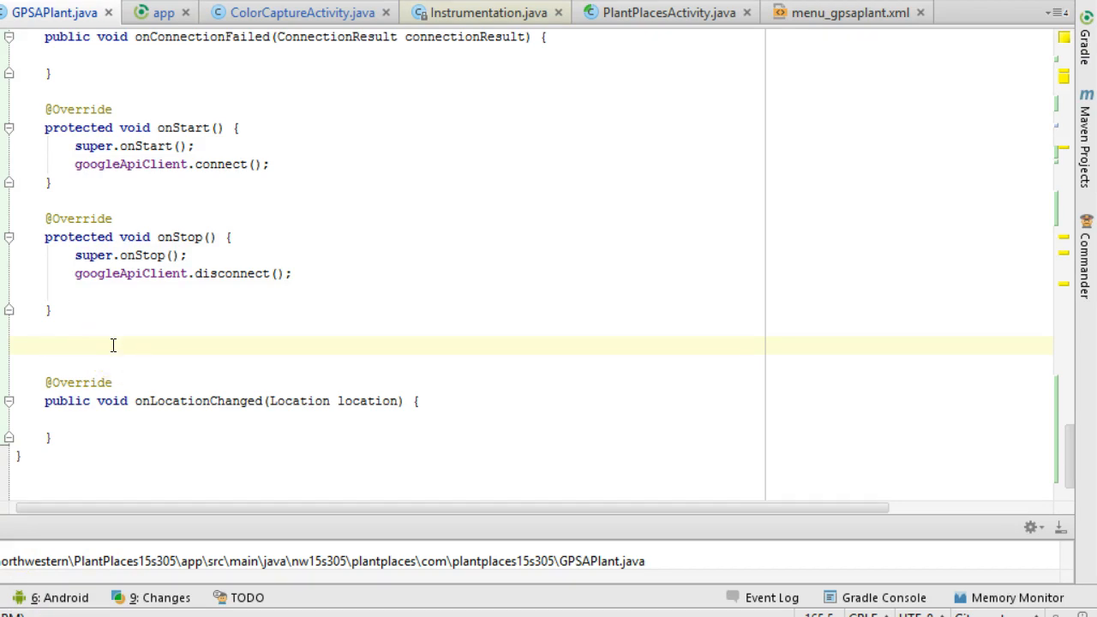
{"action": "type", "text": "onRe"}
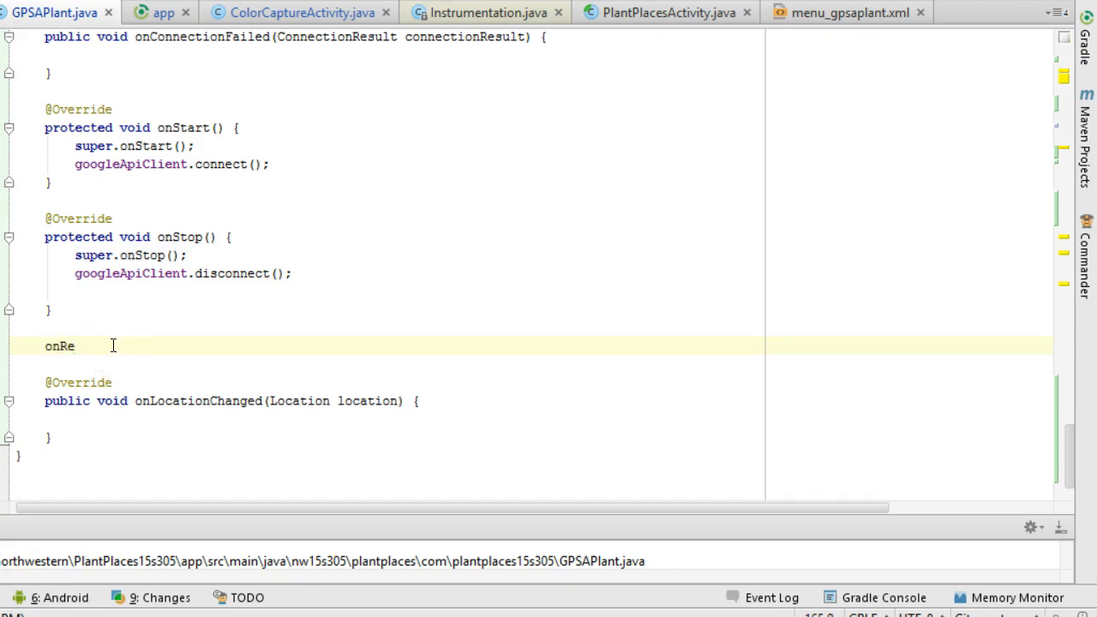
{"action": "type", "text": "su"}
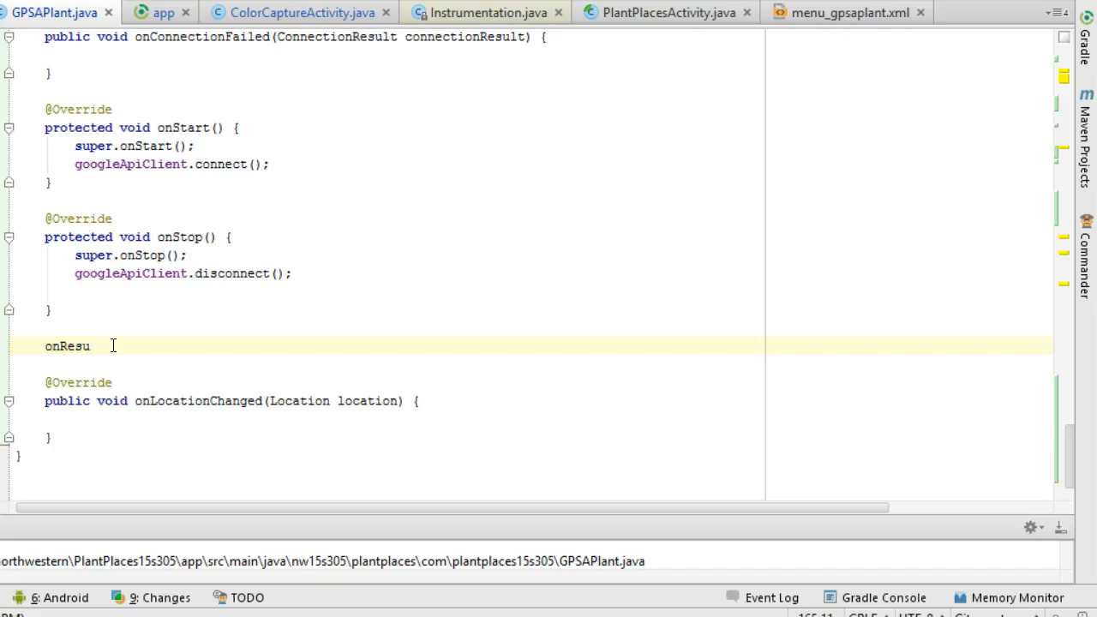
{"action": "type", "text": "me() {"}
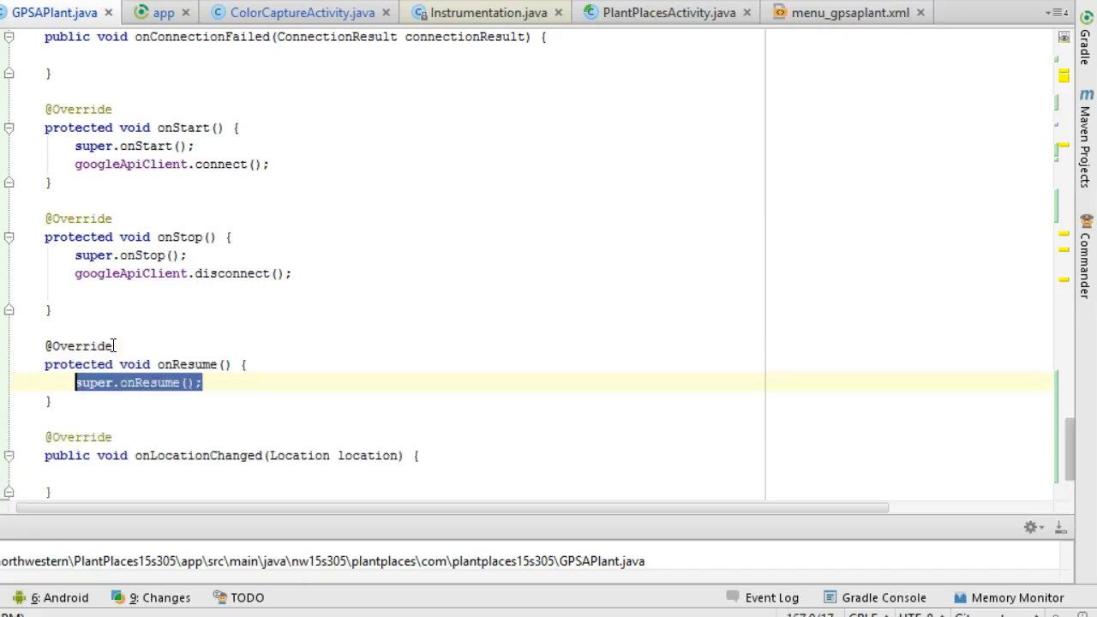
{"action": "key", "text": "Enter"}
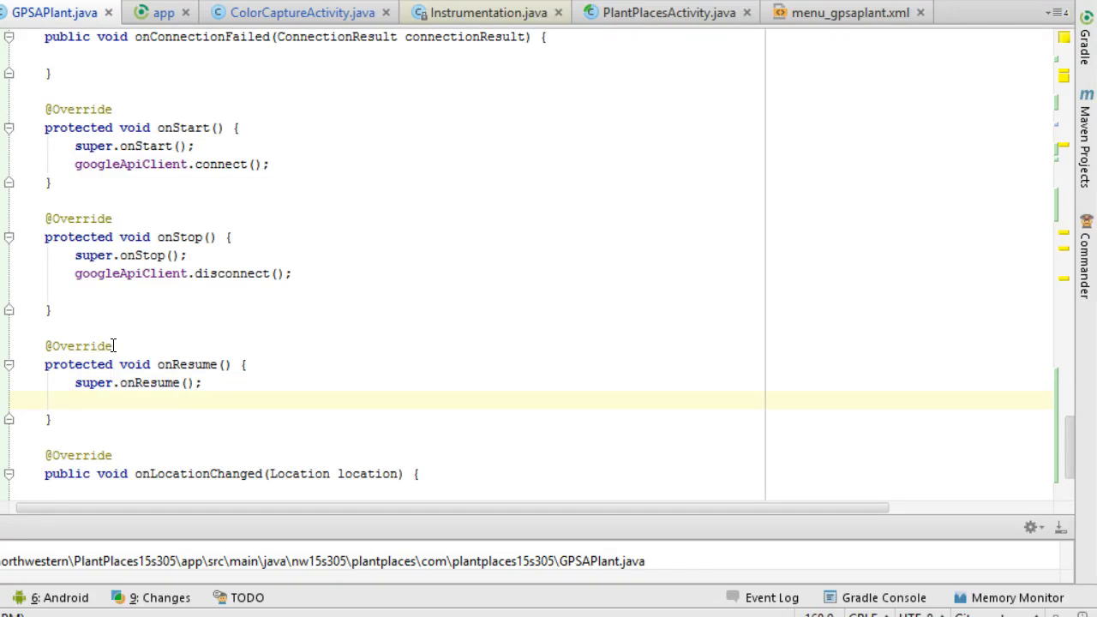
Call requestLocationUpdates() inside if (googleApiClient.isConnected())
{"action": "type", "text": "if ("}
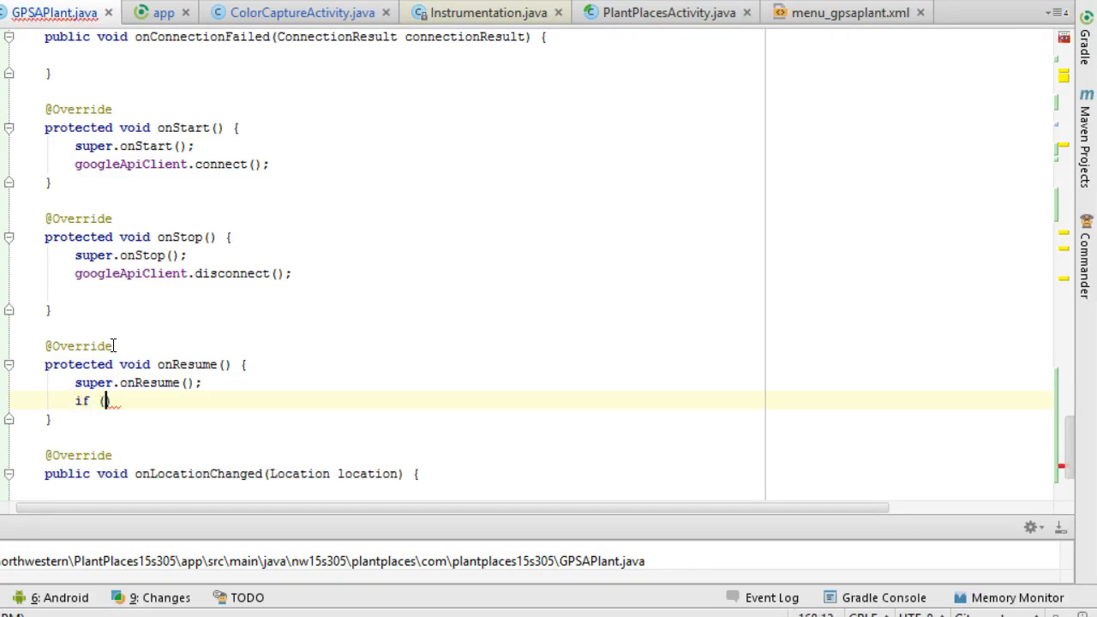
{"action": "type", "text": "m"}
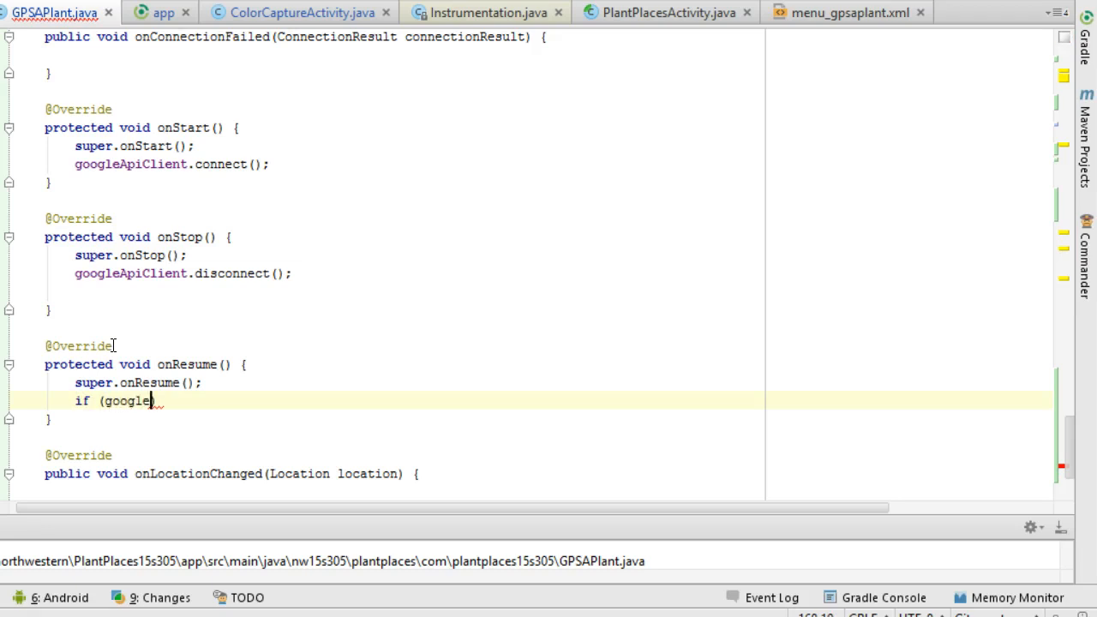
{"action": "type", "text": "ApiClient."}
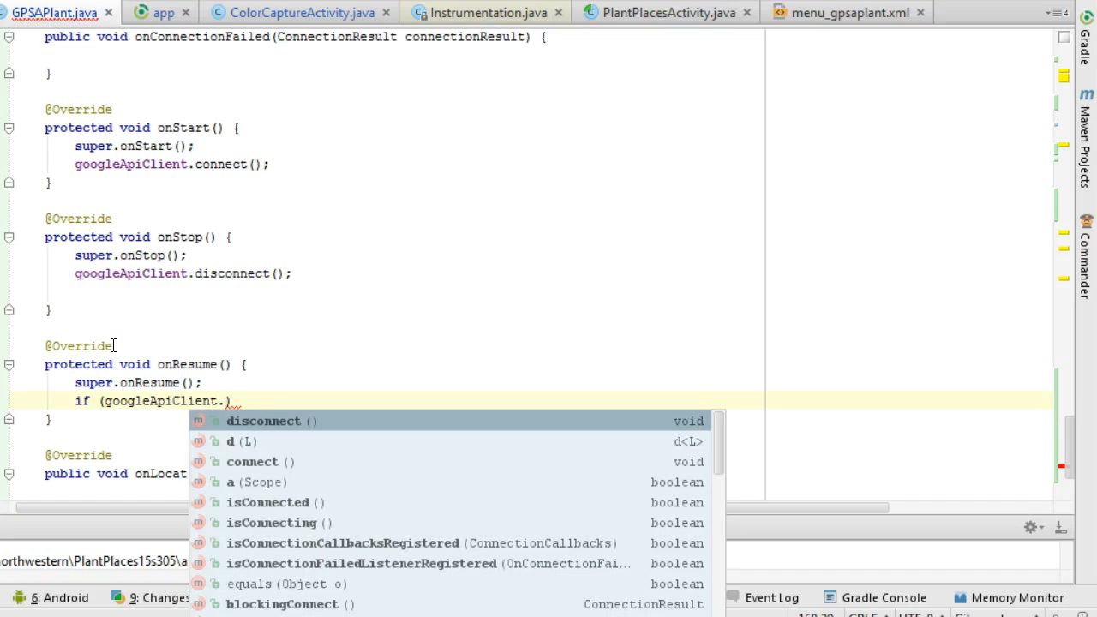
{"action": "left_click", "coordinate": [268, 502]}
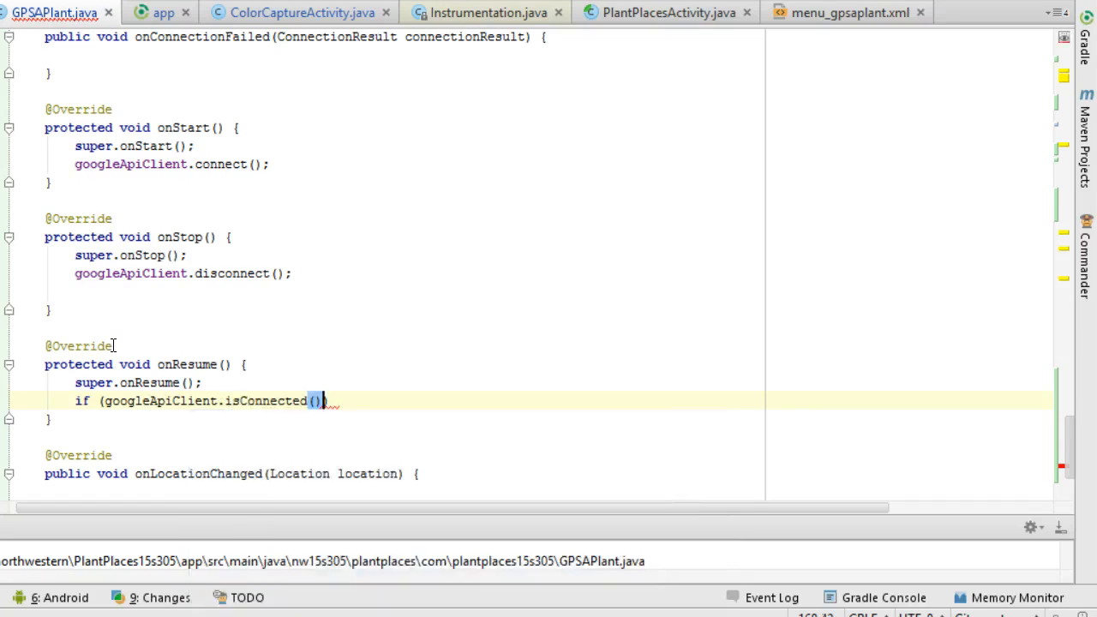
{"action": "type", "text": "{"}
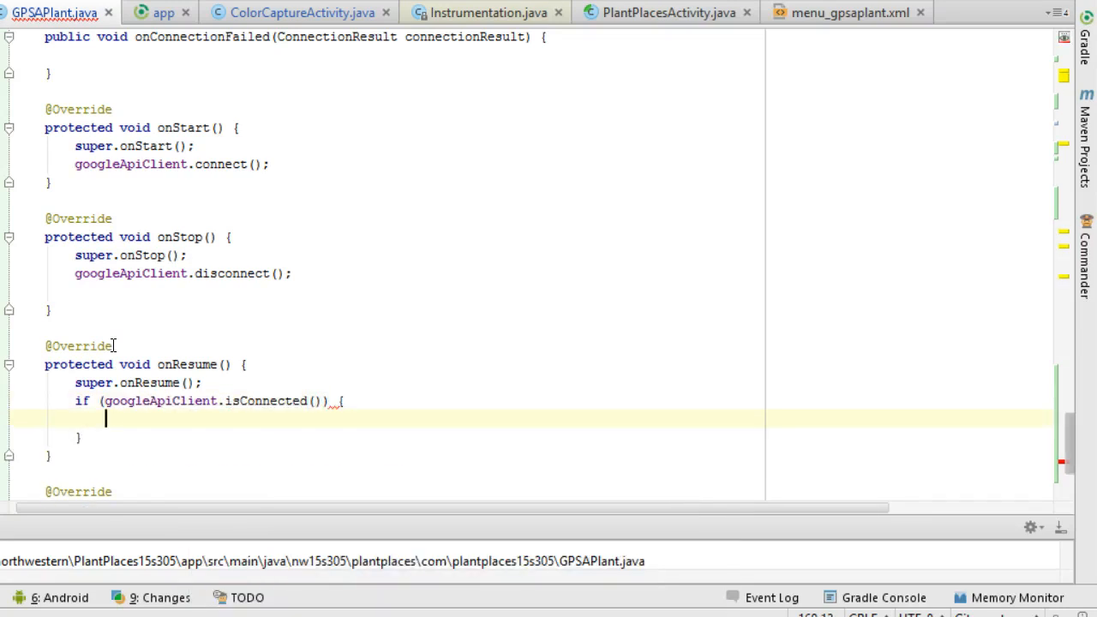
{"action": "type", "text": "requestLocationUpdates();"}
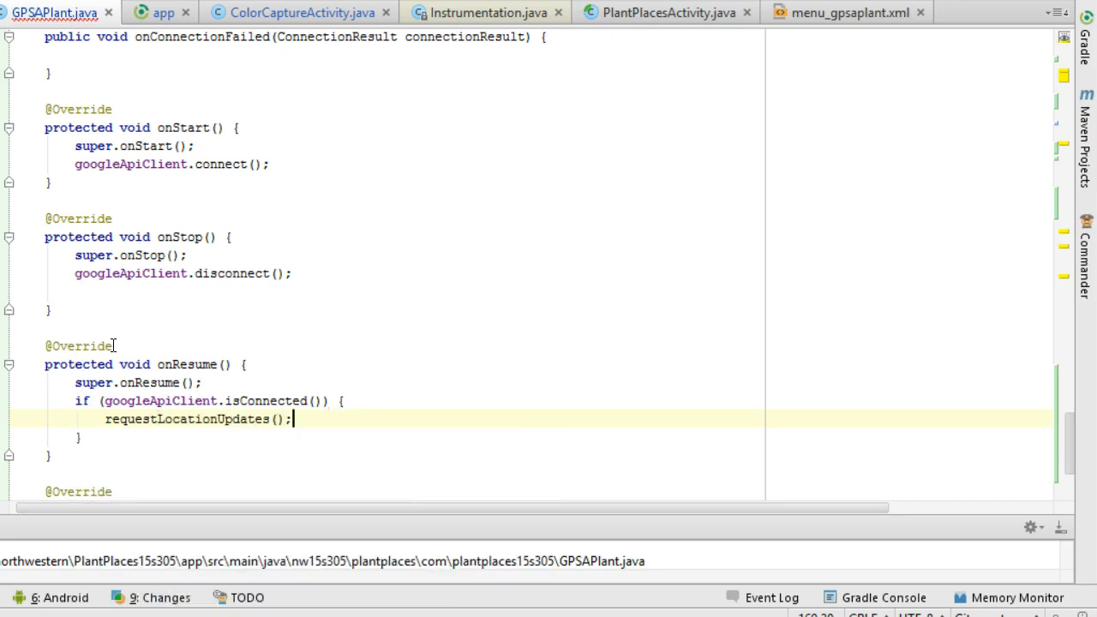
{"action": "scroll", "scroll_direction": "up", "scroll_amount": 3}
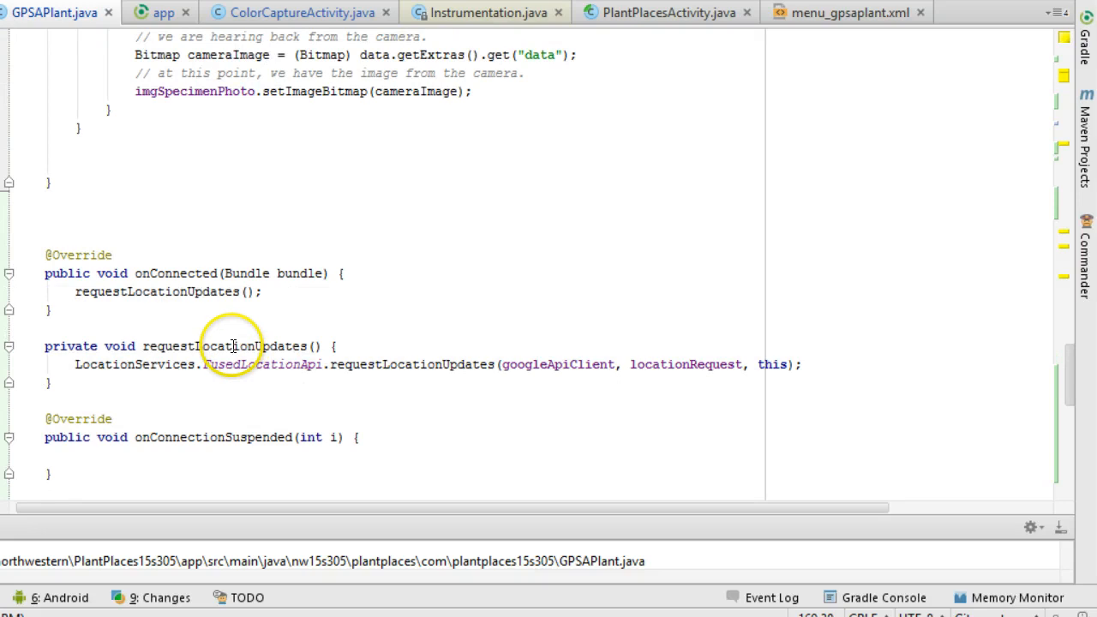
{"action": "left_click", "coordinate": [579, 365]}
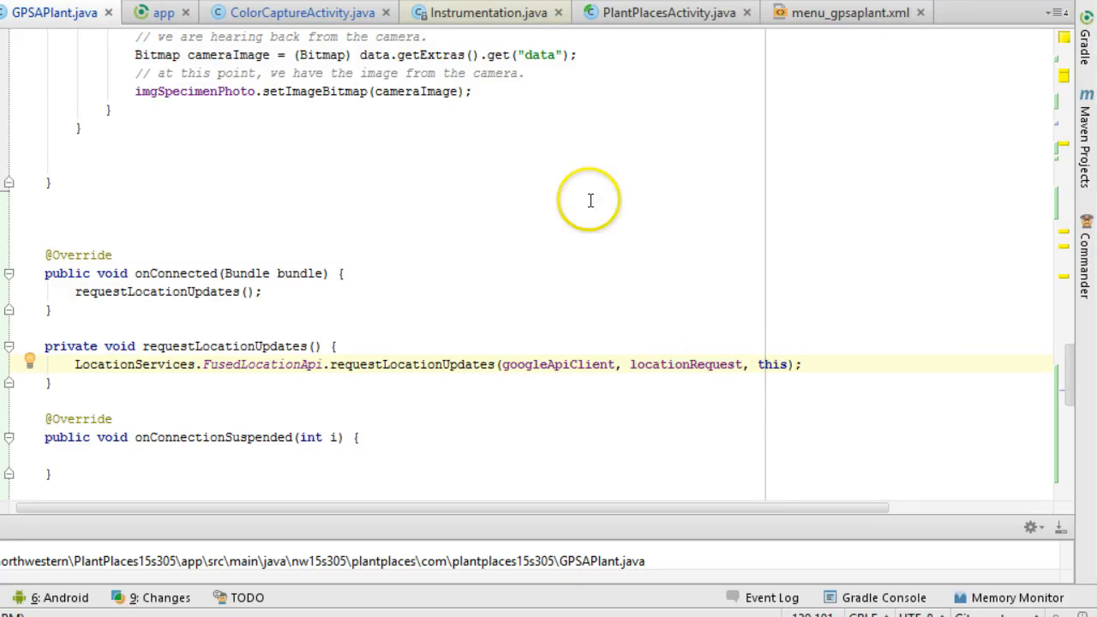
{"action": "scroll", "scroll_direction": "down", "scroll_amount": 3}
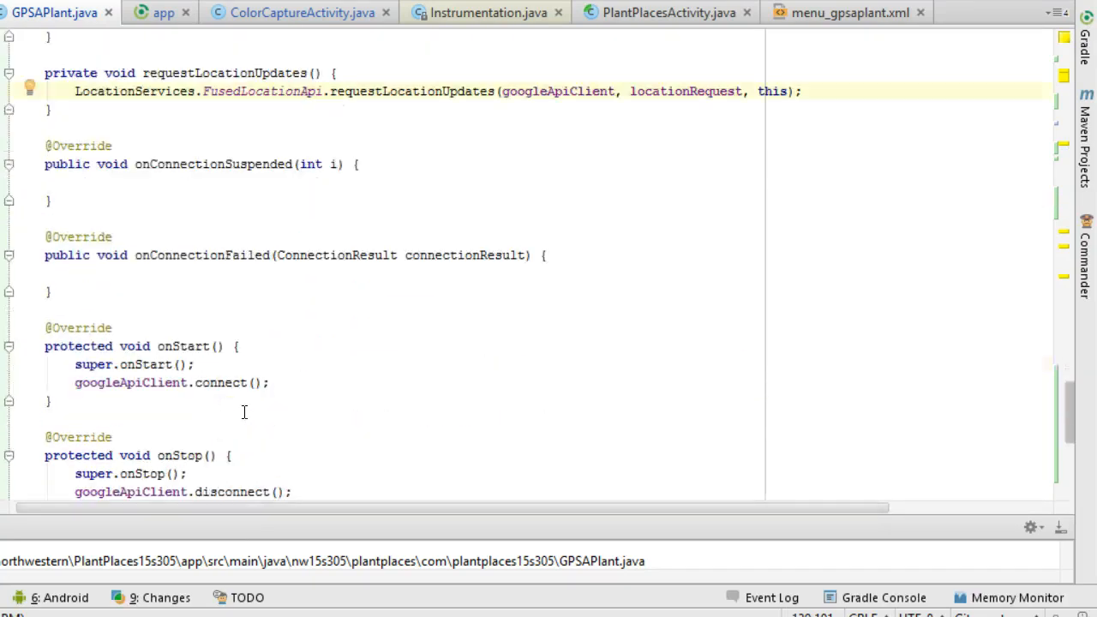
{"action": "scroll", "scroll_direction": "down", "scroll_amount": 3}
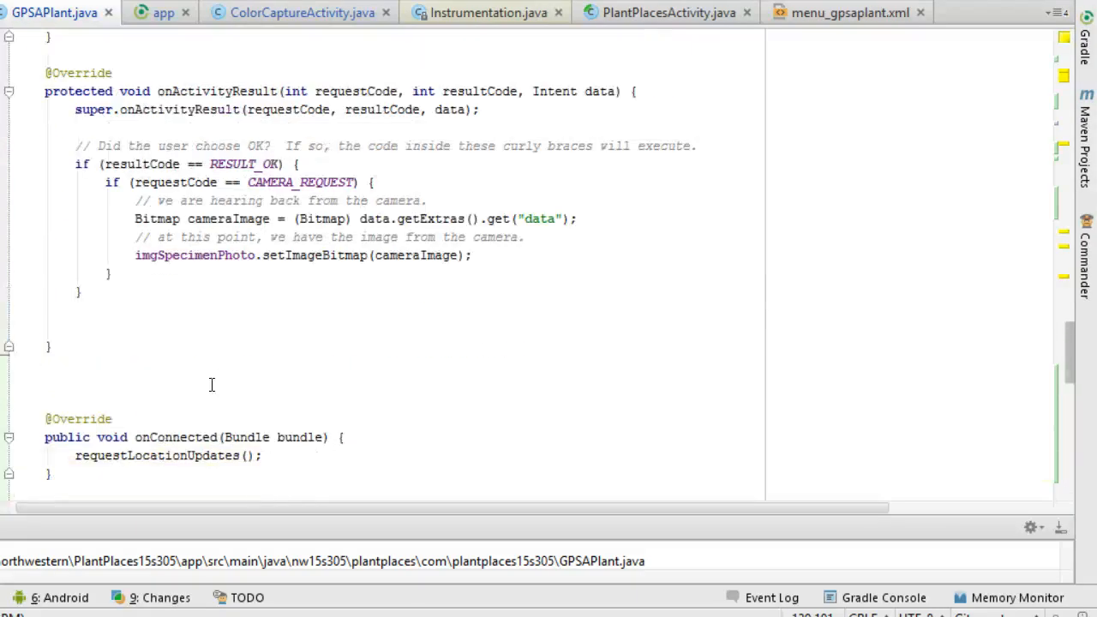
{"action": "scroll", "scroll_direction": "down", "scroll_amount": 3}
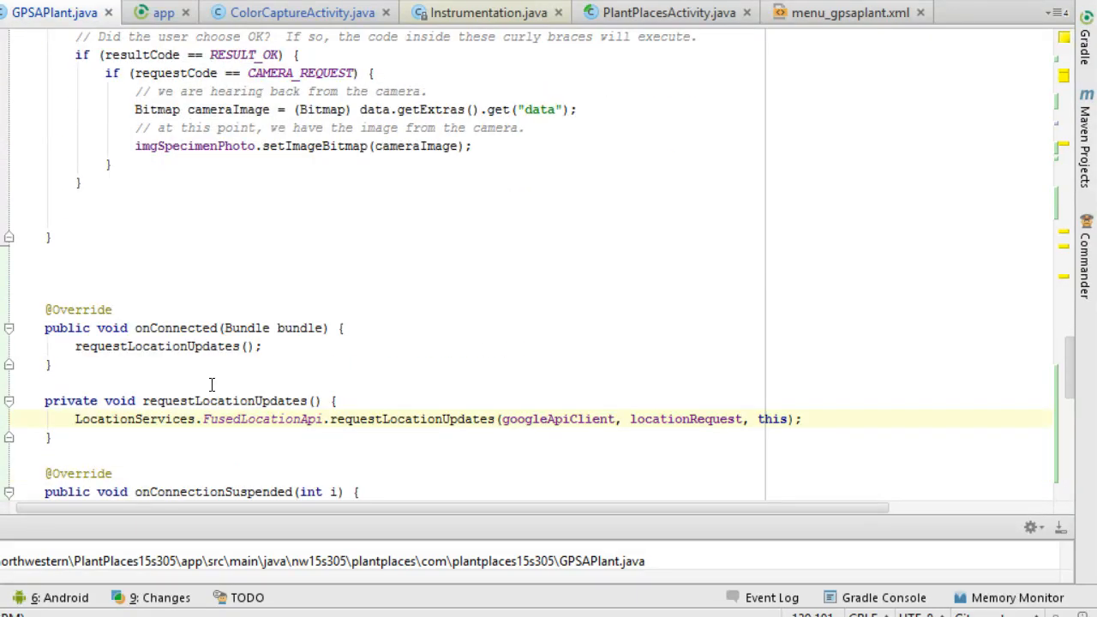
{"action": "left_click", "coordinate": [195, 328]}
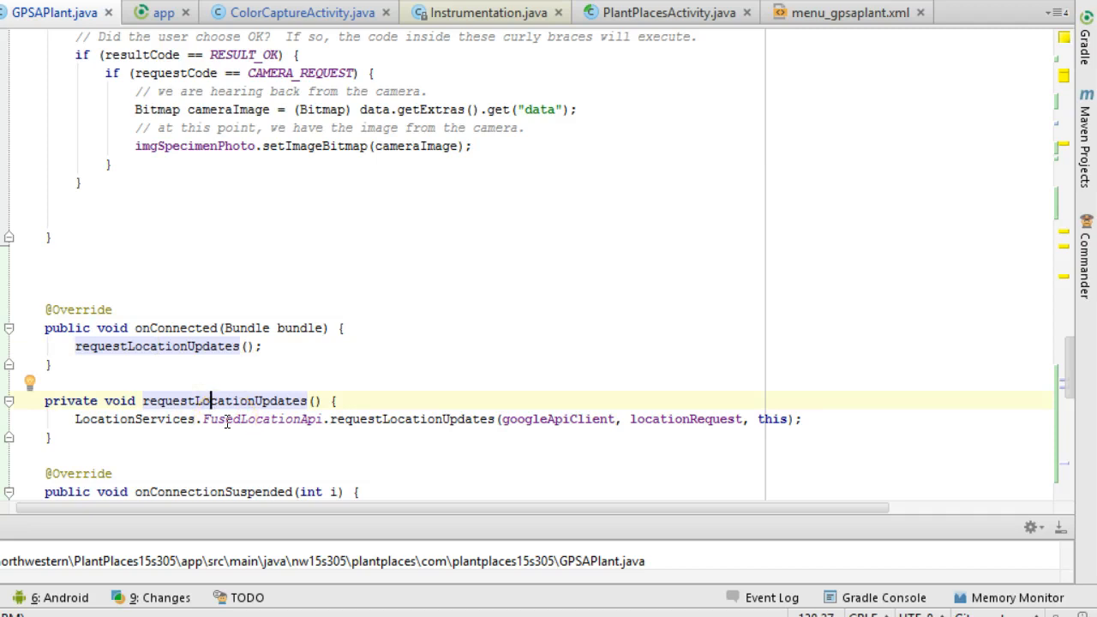
{"action": "scroll", "scroll_direction": "down", "scroll_amount": 3}
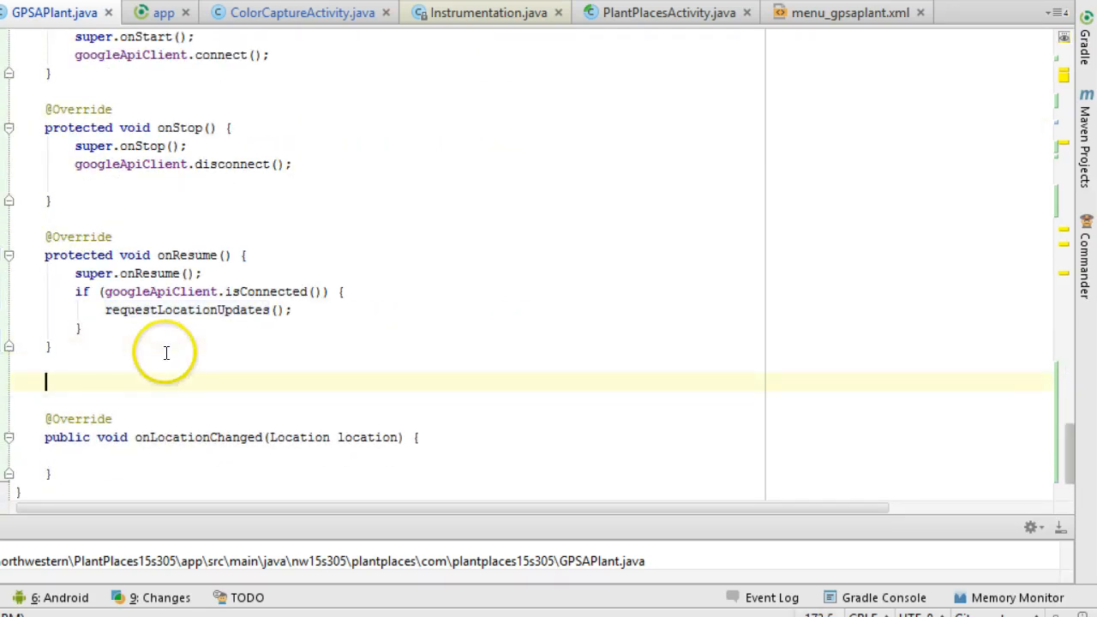
Override onPause, keeping the super.onPause() call
{"action": "type", "text": "onPause"}
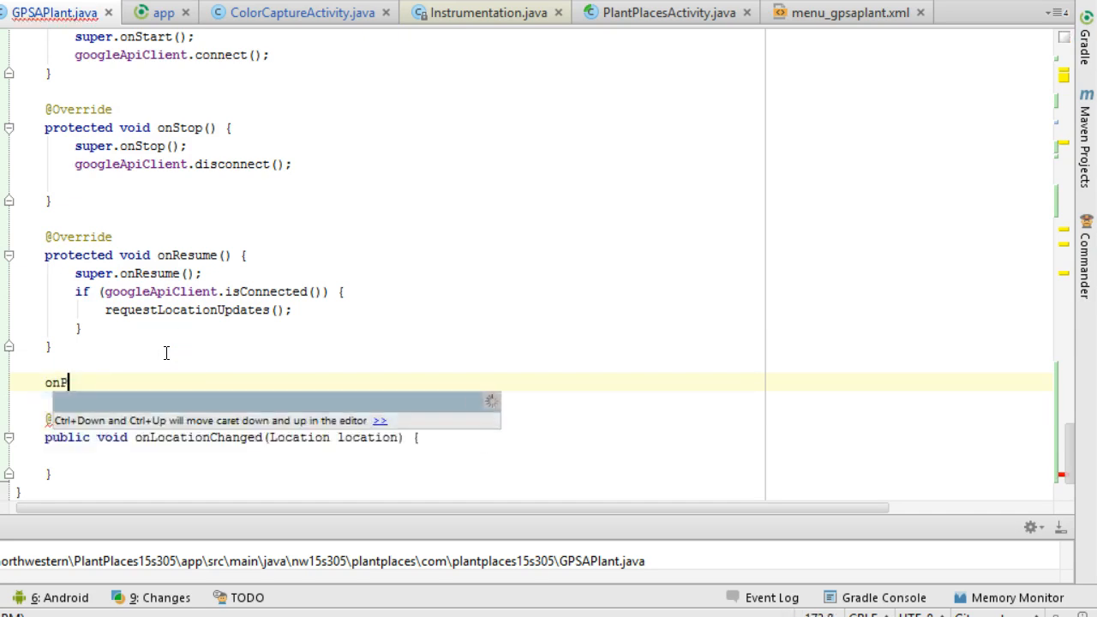
{"action": "type", "text": "aus"}
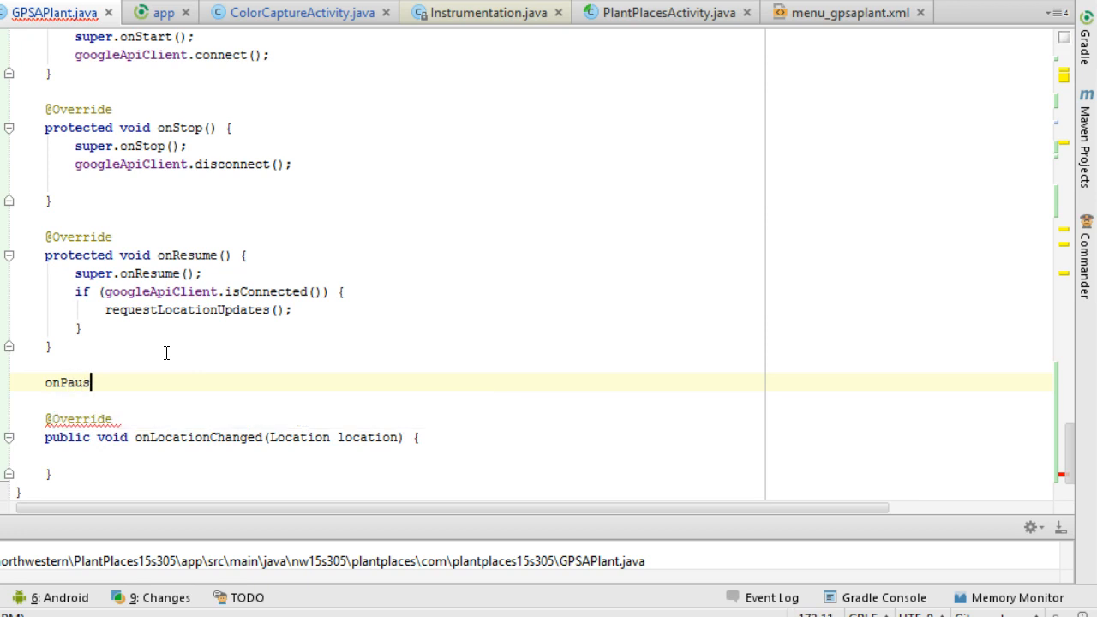
{"action": "type", "text": "ected void"}
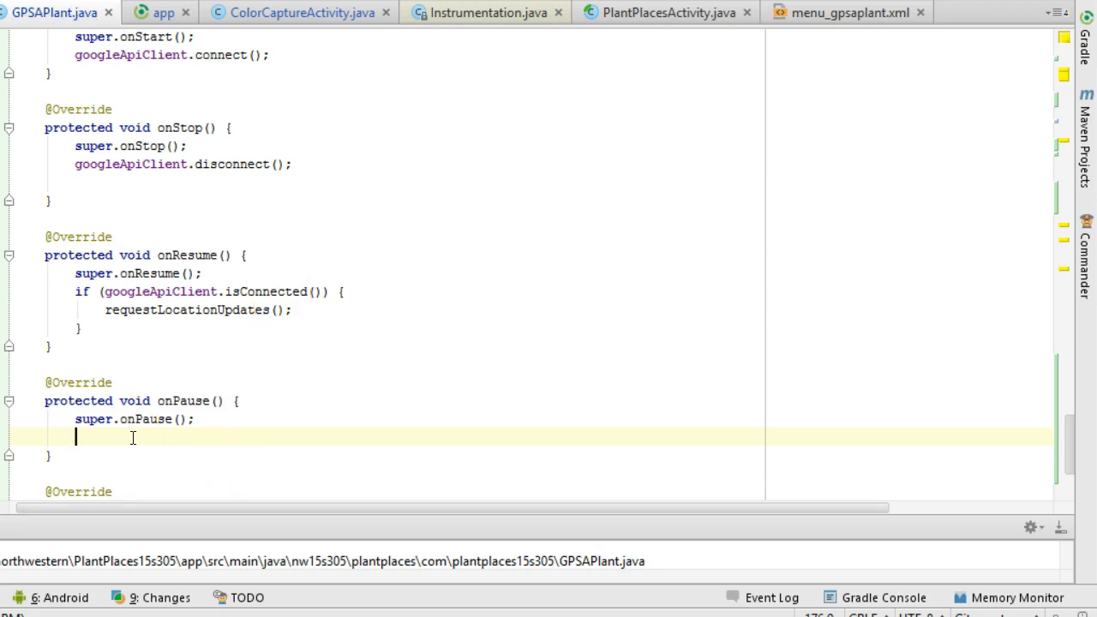
Add LocationServices.FusedLocationApi.removeLocationUpdates(googleApiClient, this); inside onPause
{"action": "type", "text": "Locations"}
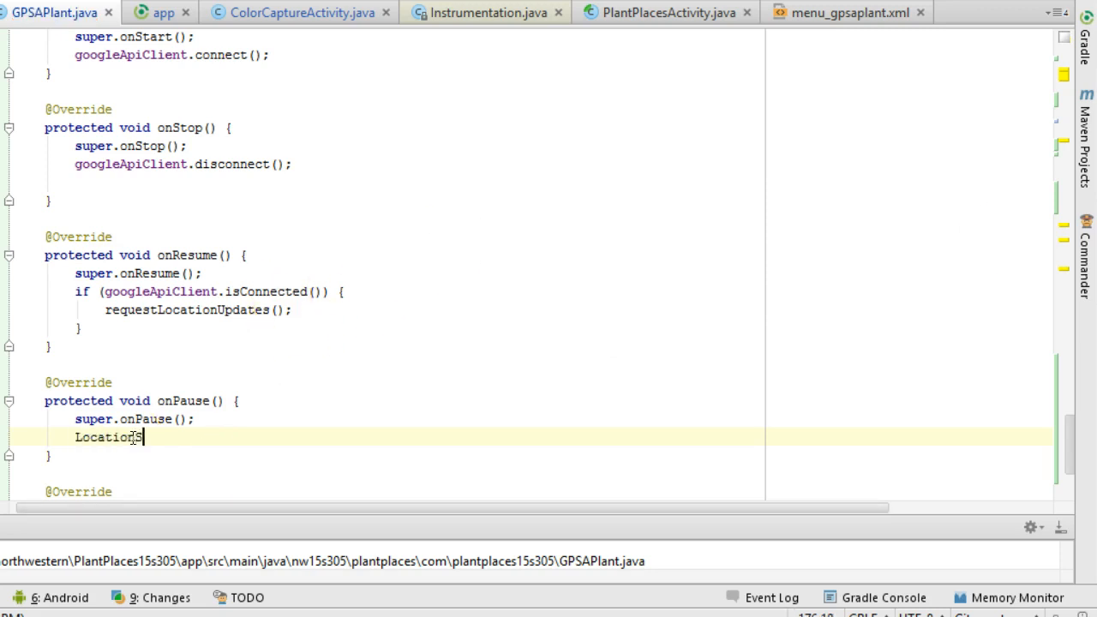
{"action": "type", "text": "Services.FusedLocationApi."}
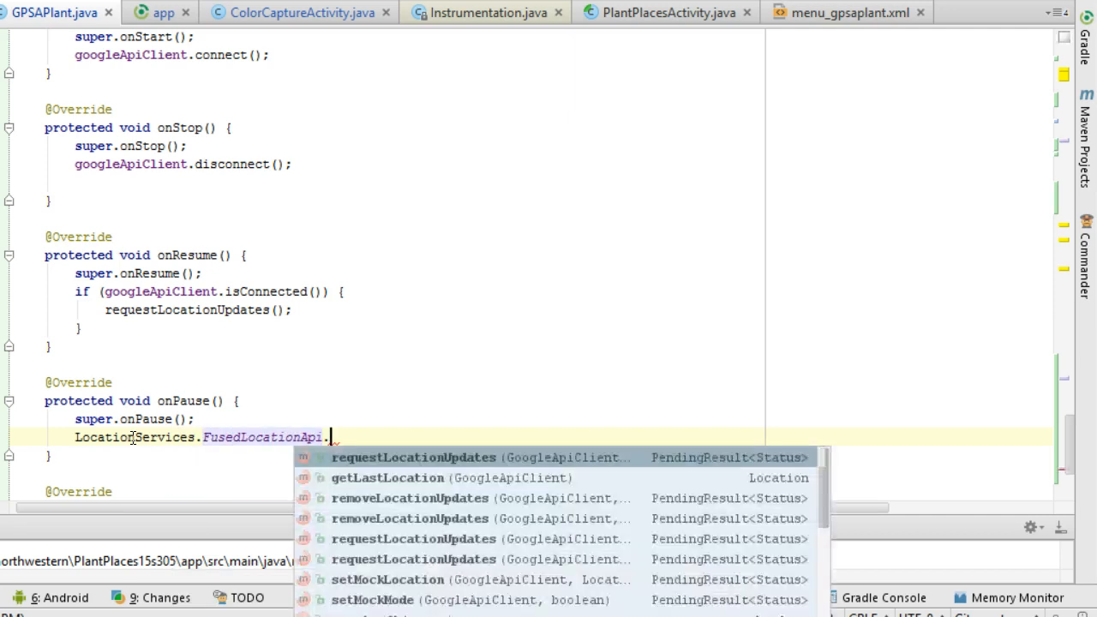
{"action": "type", "text": "removeLocationUpdates("}
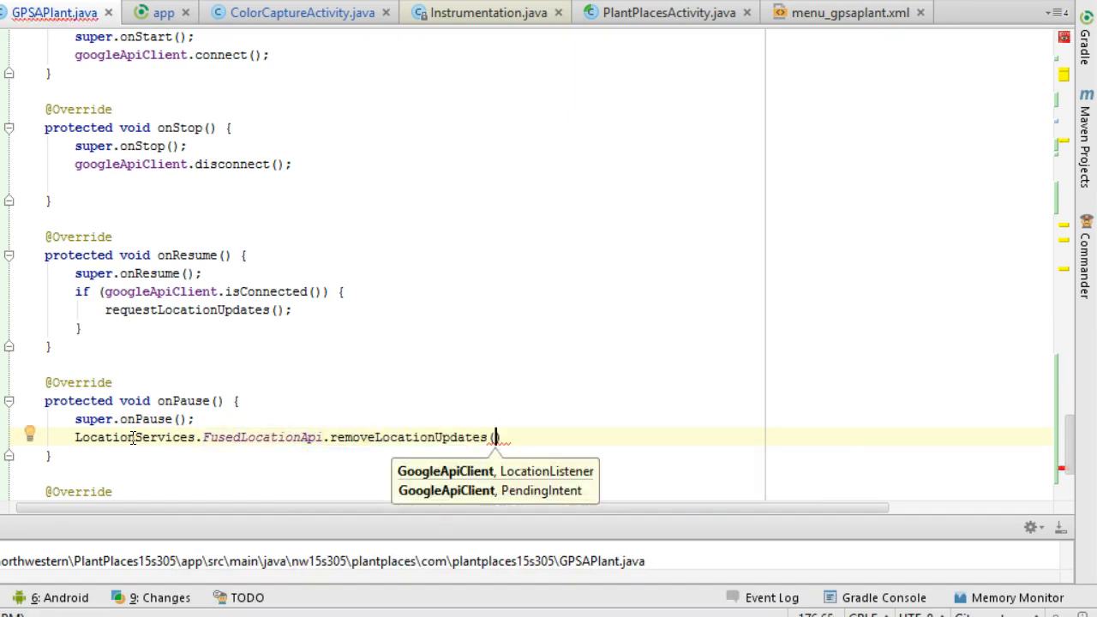
{"action": "type", "text": "goo"}
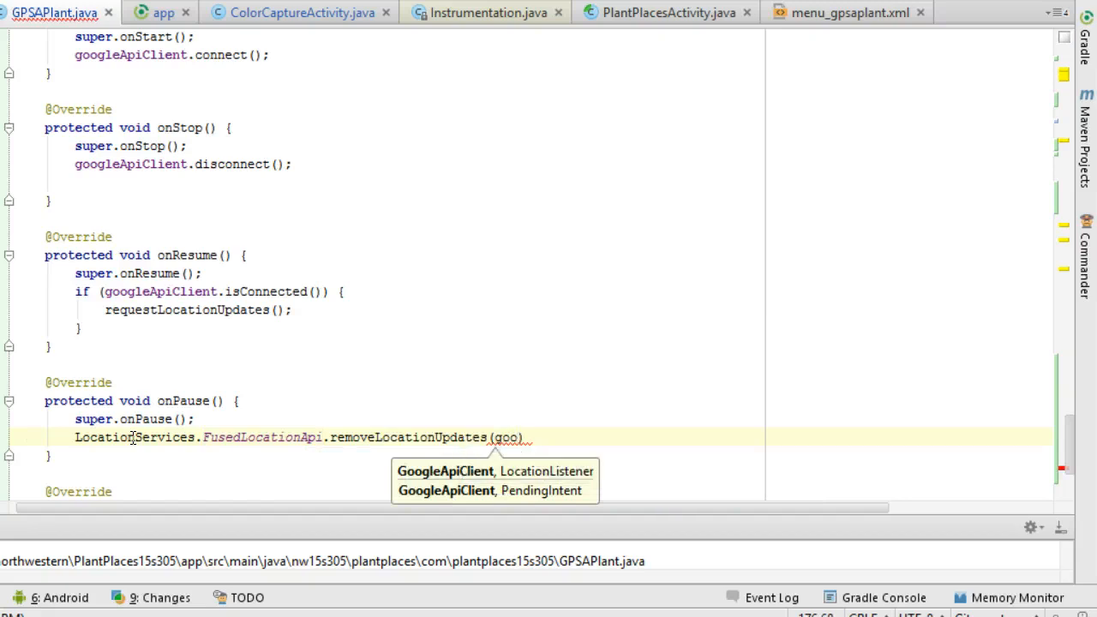
{"action": "type", "text": "googleApiClient, this"}
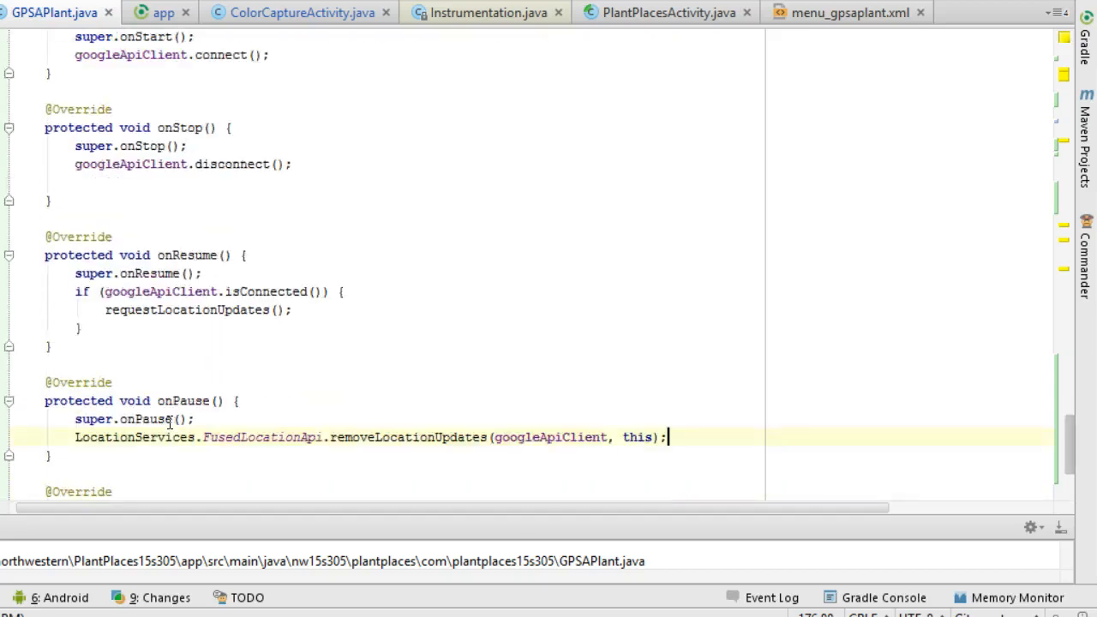
{"action": "scroll", "scroll_direction": "up", "scroll_amount": 3}
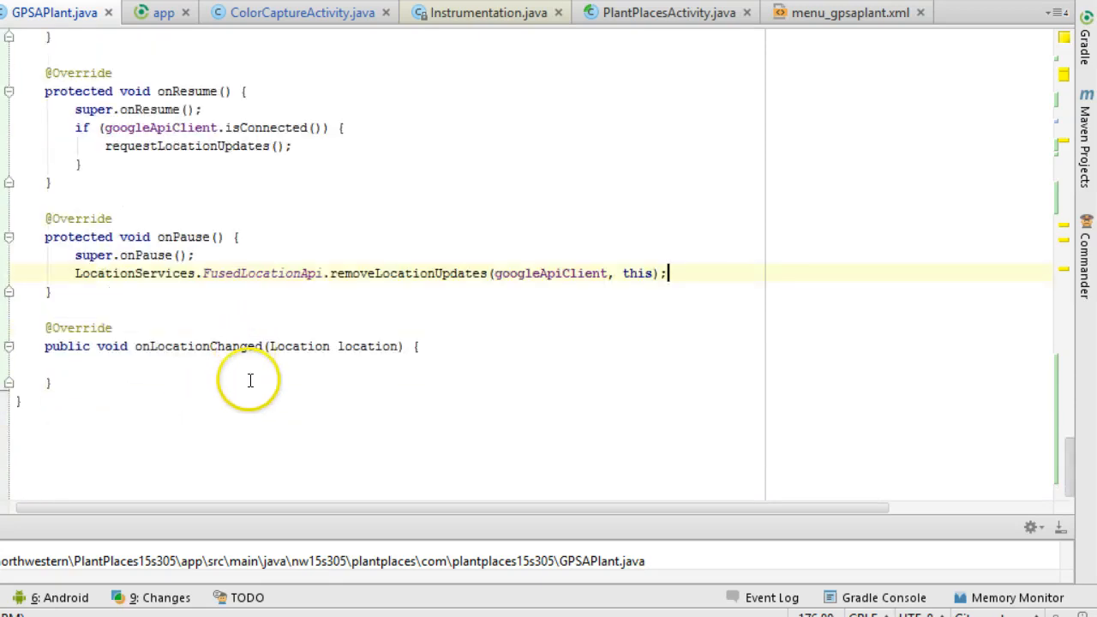
{"action": "left_click", "coordinate": [269, 364]}
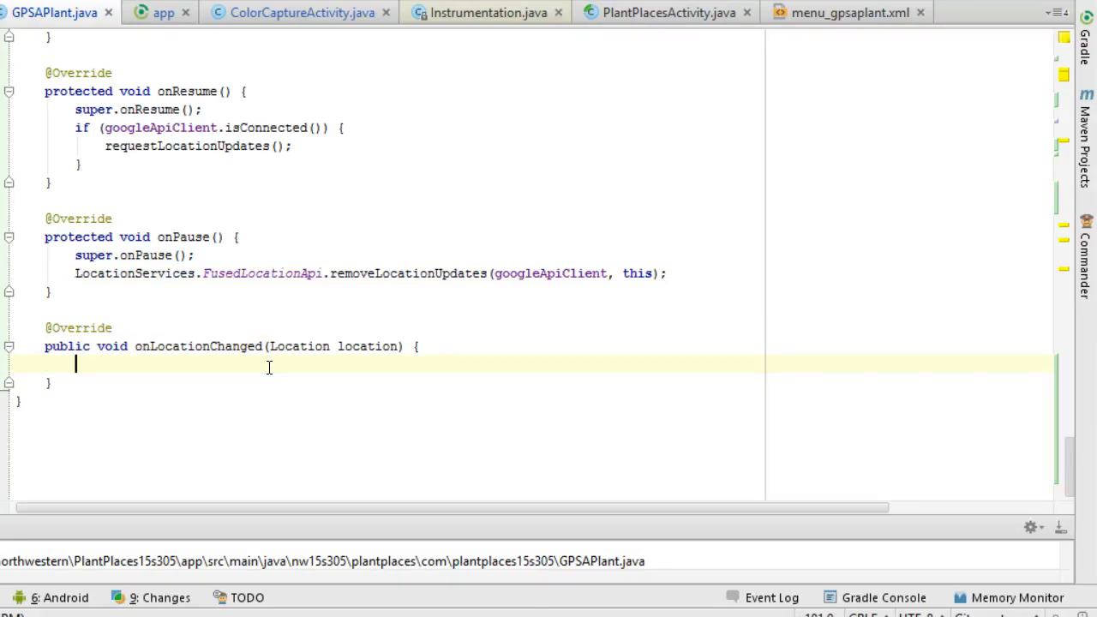
Begin Toast.makeText in onLocationChanged with the location's latitude in the message
{"action": "type", "text": "T"}
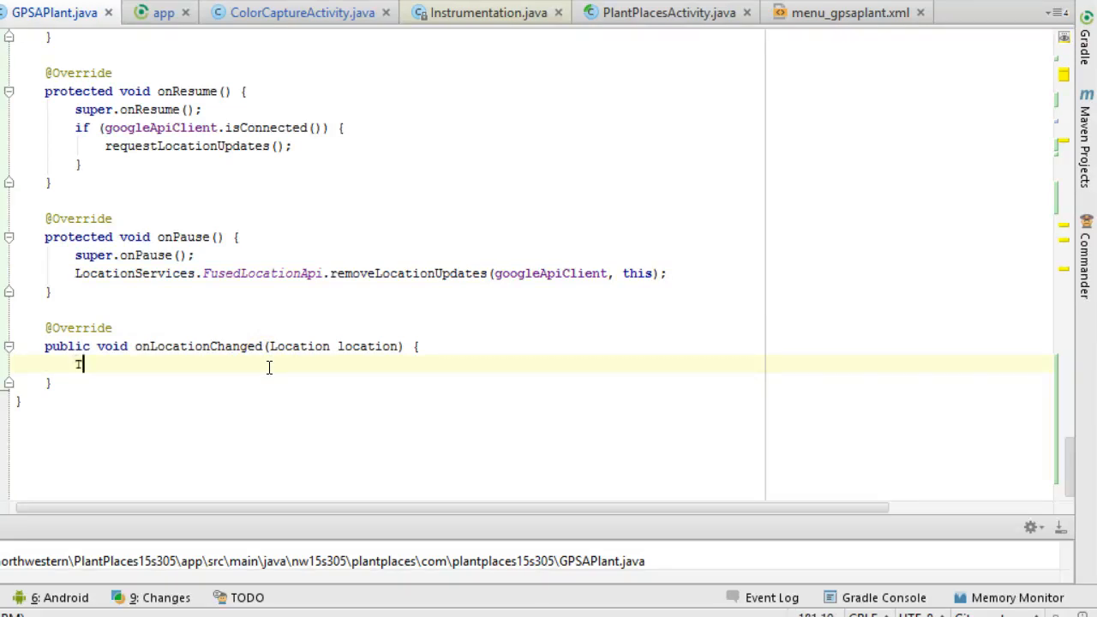
{"action": "type", "text": "Toast"}
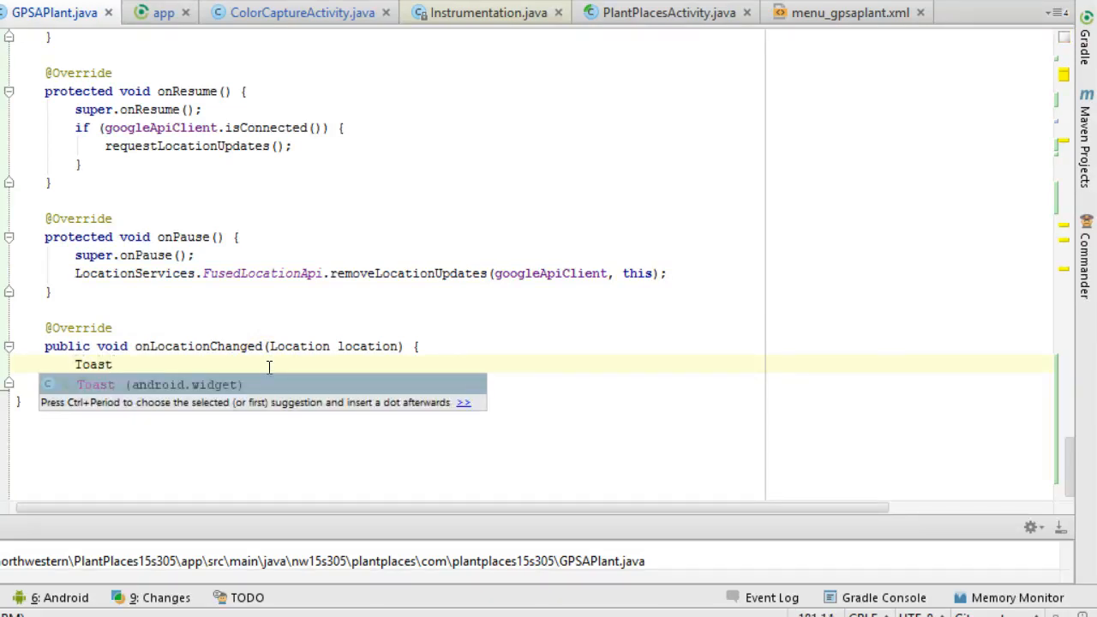
{"action": "type", "text": "."}
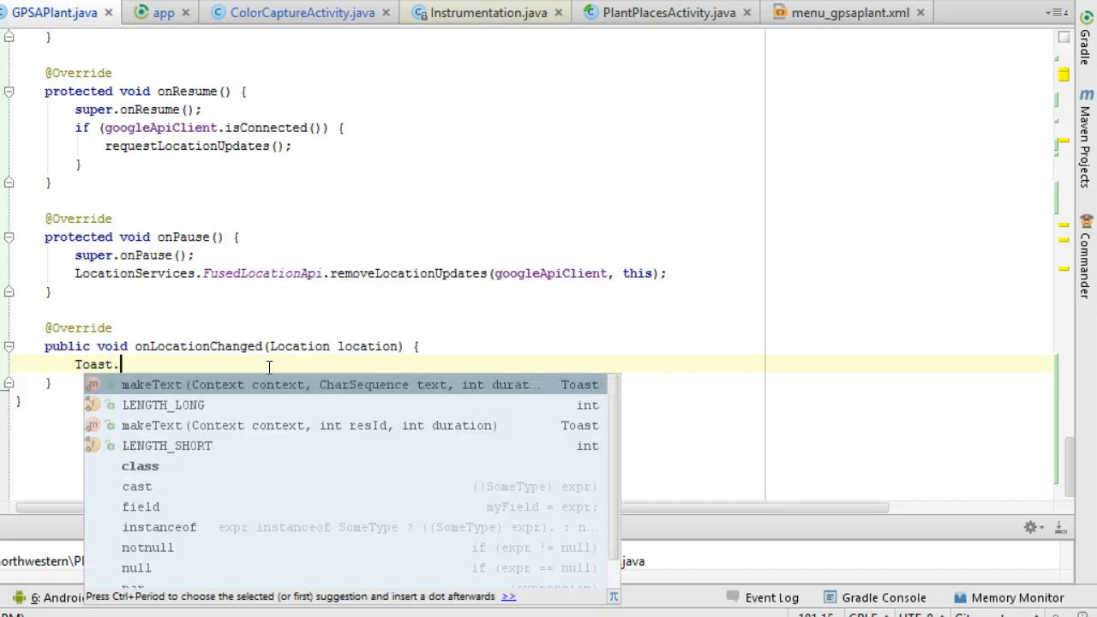
{"action": "type", "text": "makeText(this,"}
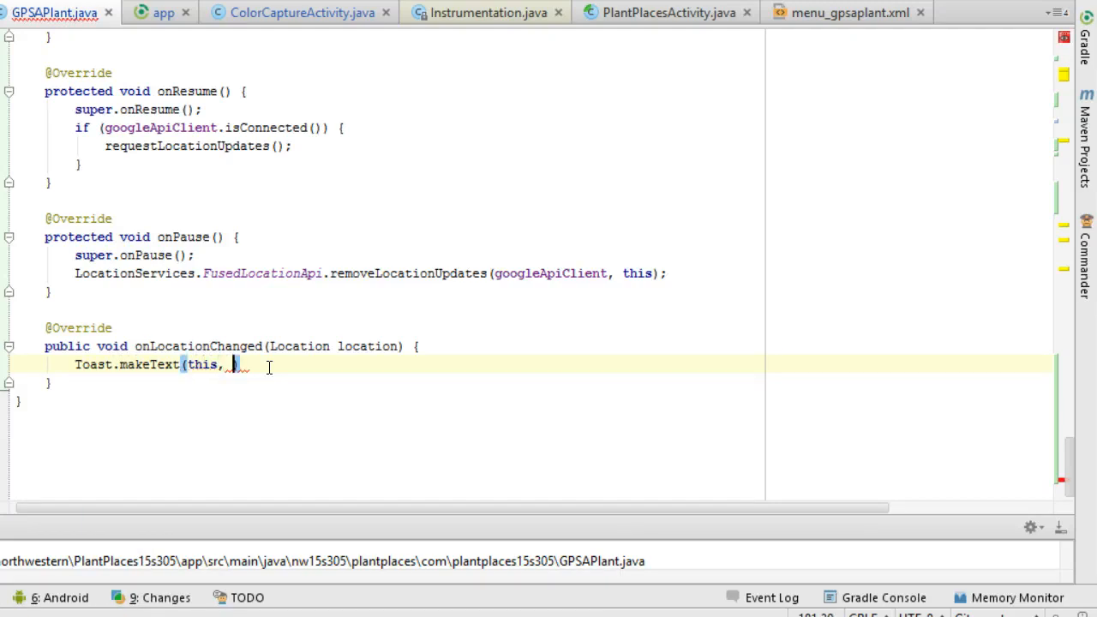
{"action": "type", "text": "\"\""}
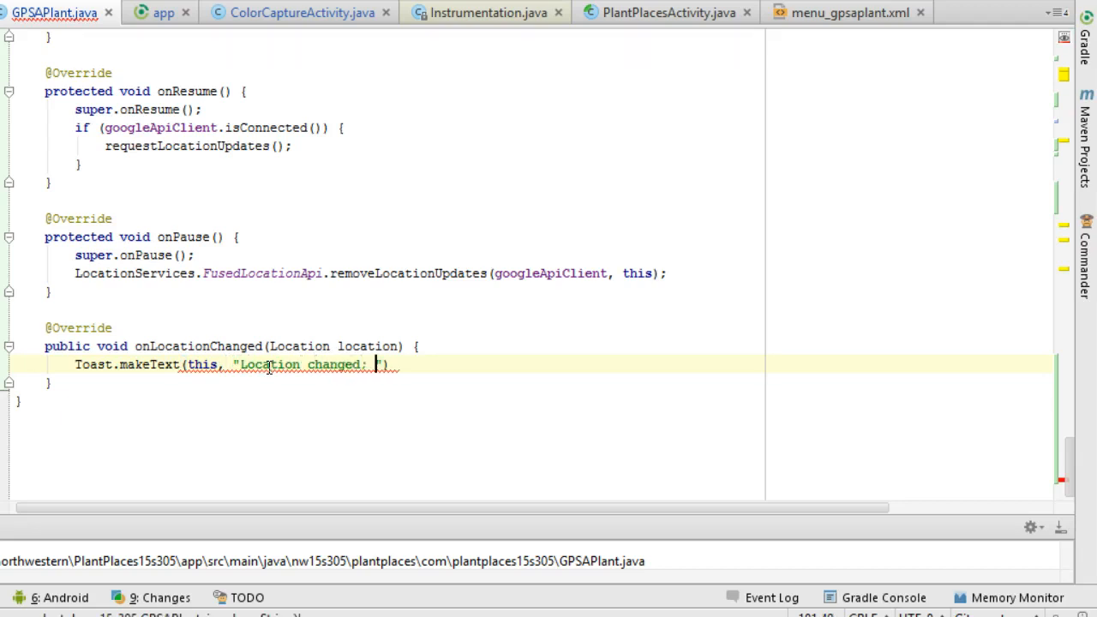
{"action": "type", "text": "\" + location.get"}
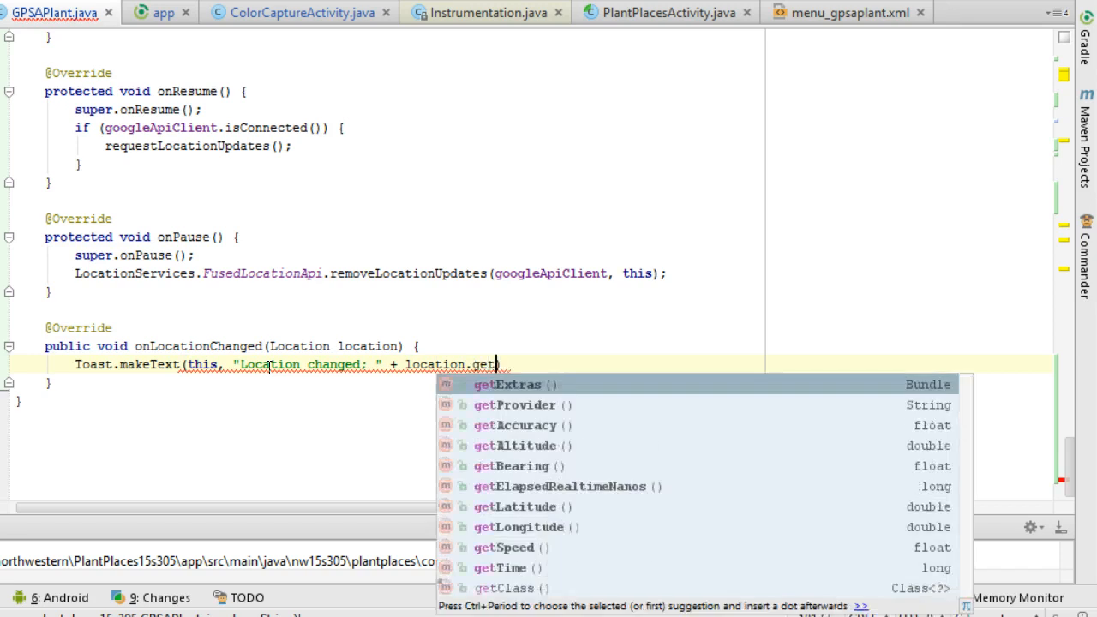
{"action": "left_click", "coordinate": [514, 506]}
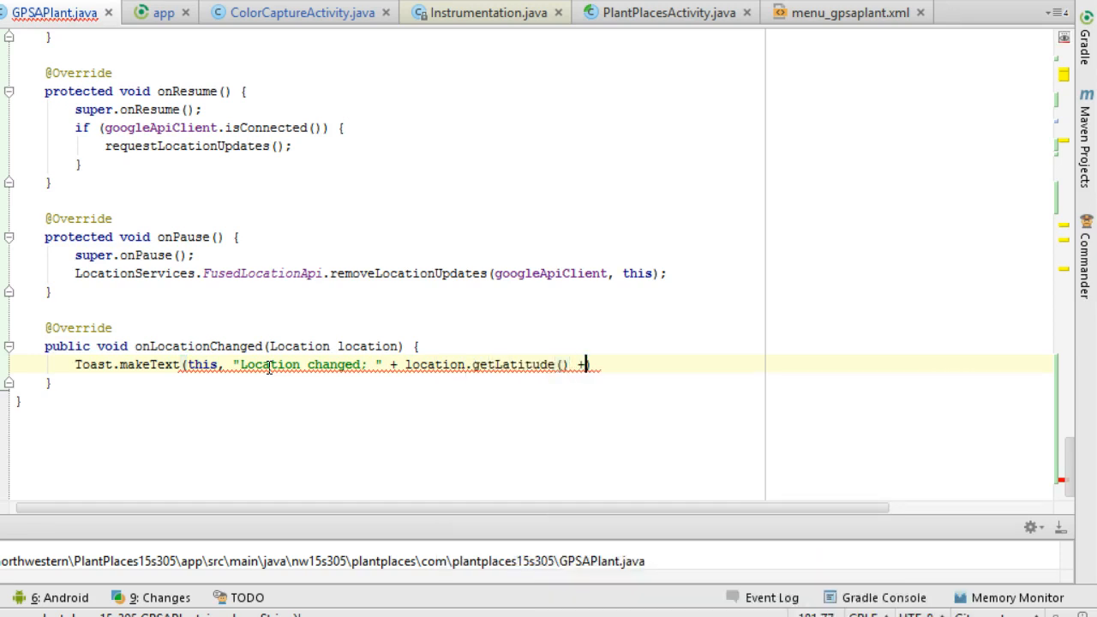
Add longitude, Toast.LENGTH_LONG and .show() to the toast, then open AndroidManifest.xml
{"action": "type", "text": "\" \"  + l"}
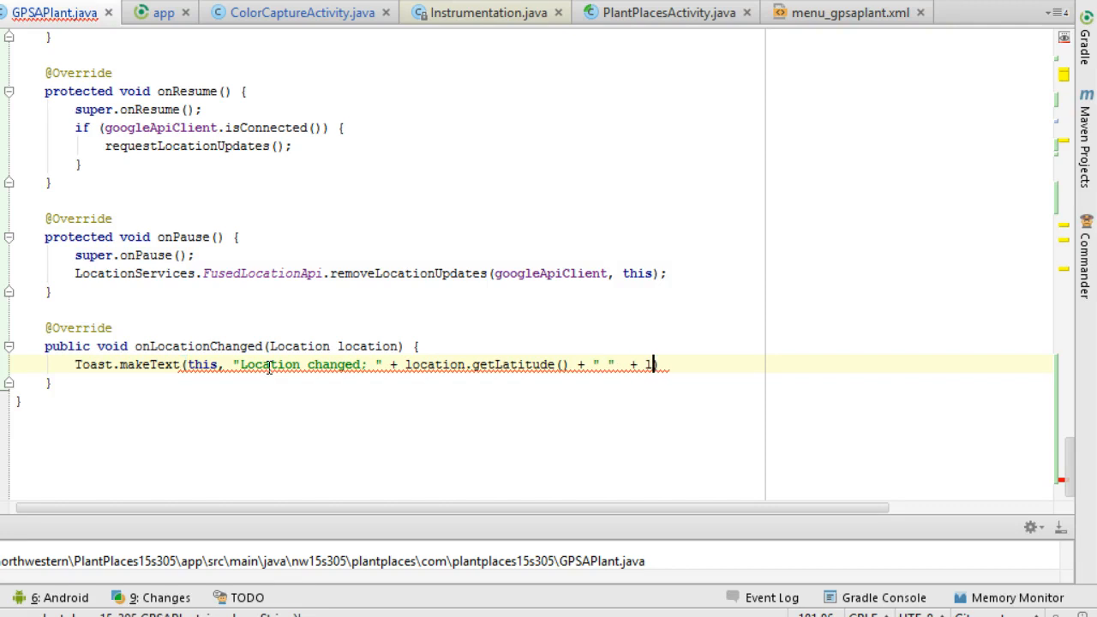
{"action": "type", "text": "ocation.get"}
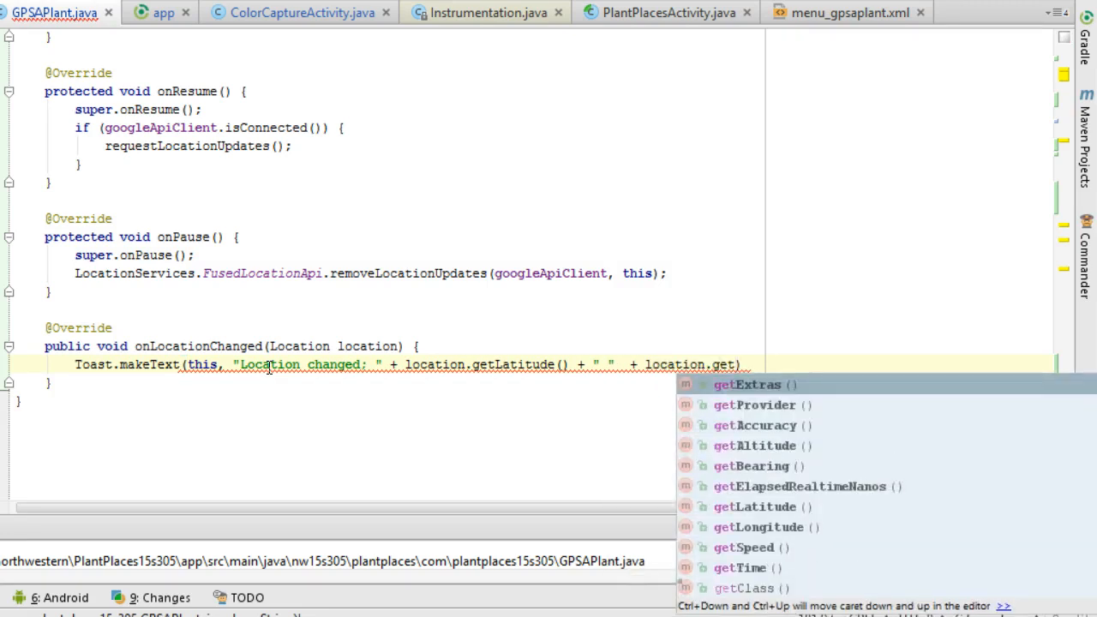
{"action": "left_click", "coordinate": [760, 527]}
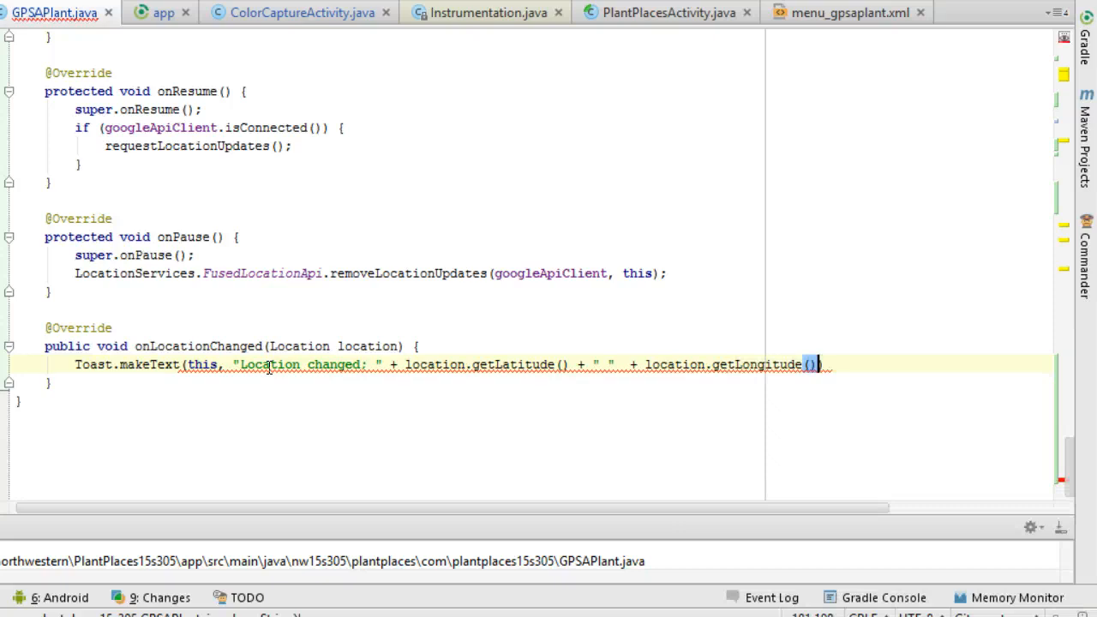
{"action": "type", "text": ","}
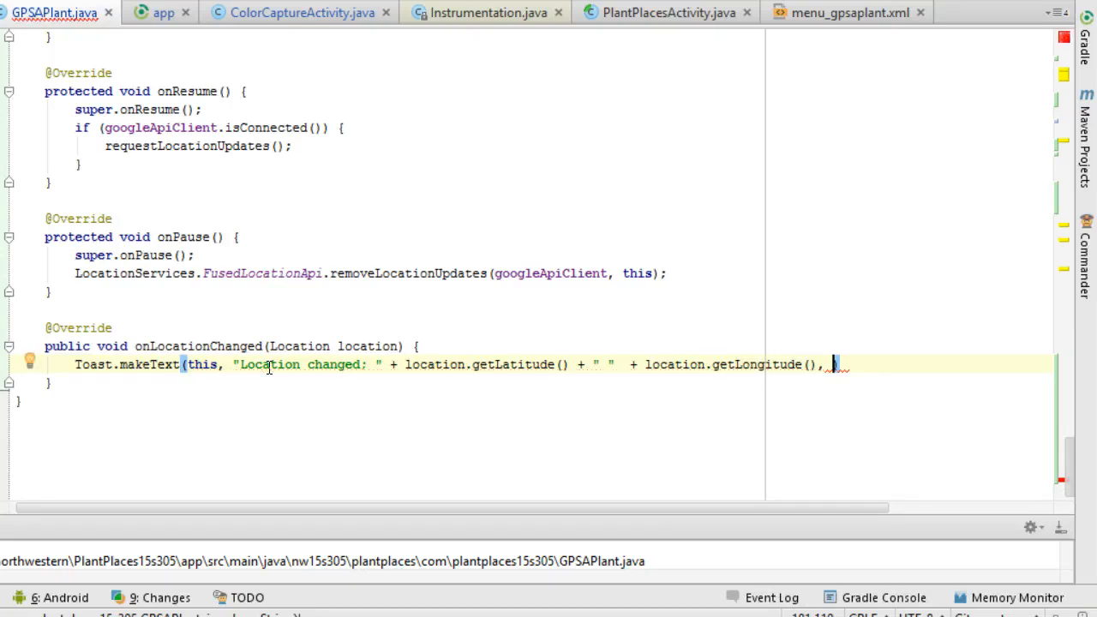
{"action": "type", "text": "Toast.LENGTH_LONG"}
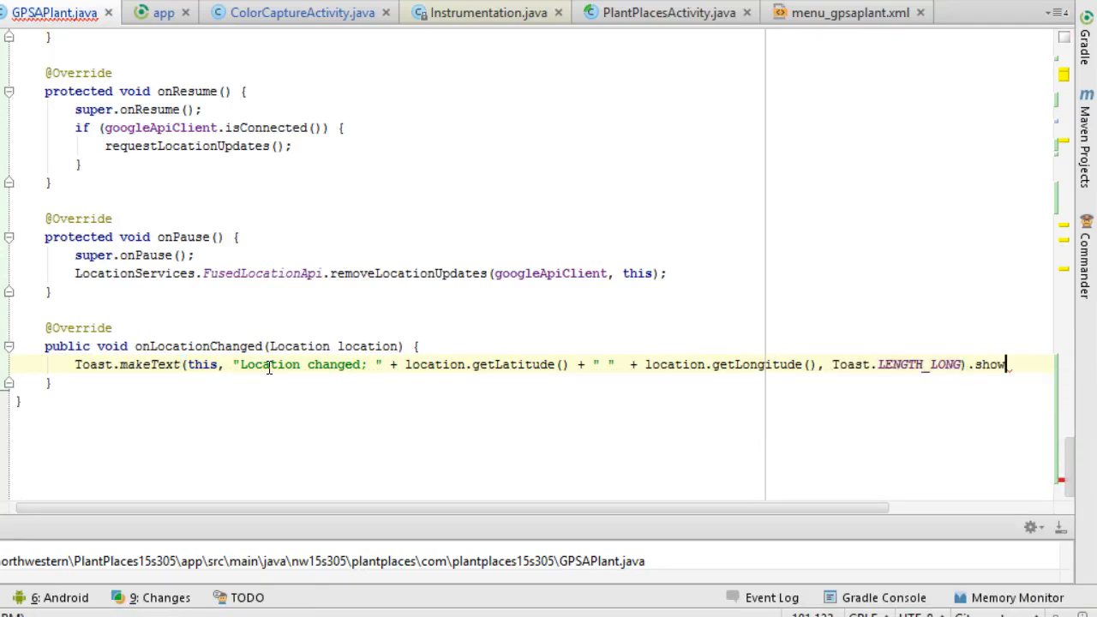
{"action": "type", "text": "();"}
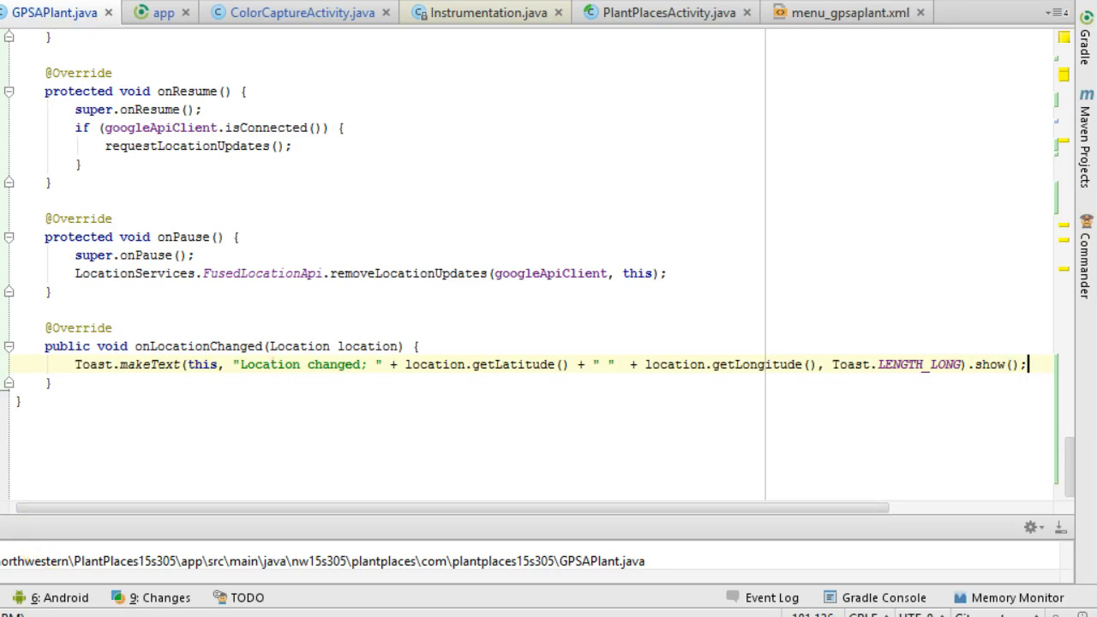
{"action": "left_click", "coordinate": [485, 13]}
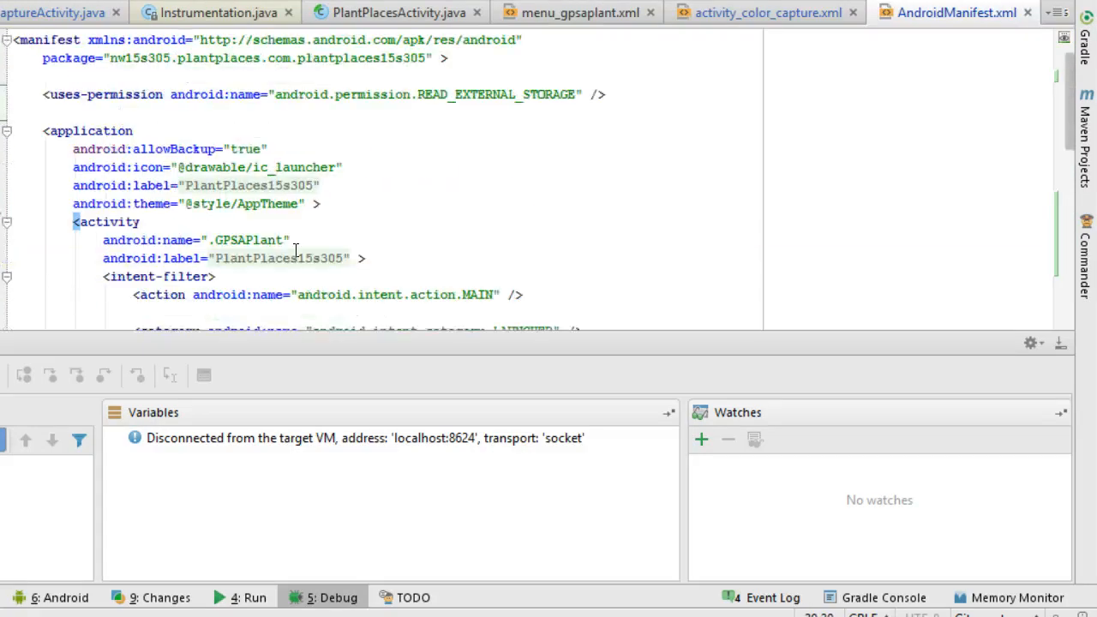
Add uses-permission entries for ACCESS_MOCK_LOCATION, ACCESS_COARSE_LOCATION and ACCESS_FINE_LOCATION
{"action": "scroll", "scroll_direction": "down", "scroll_amount": 3}
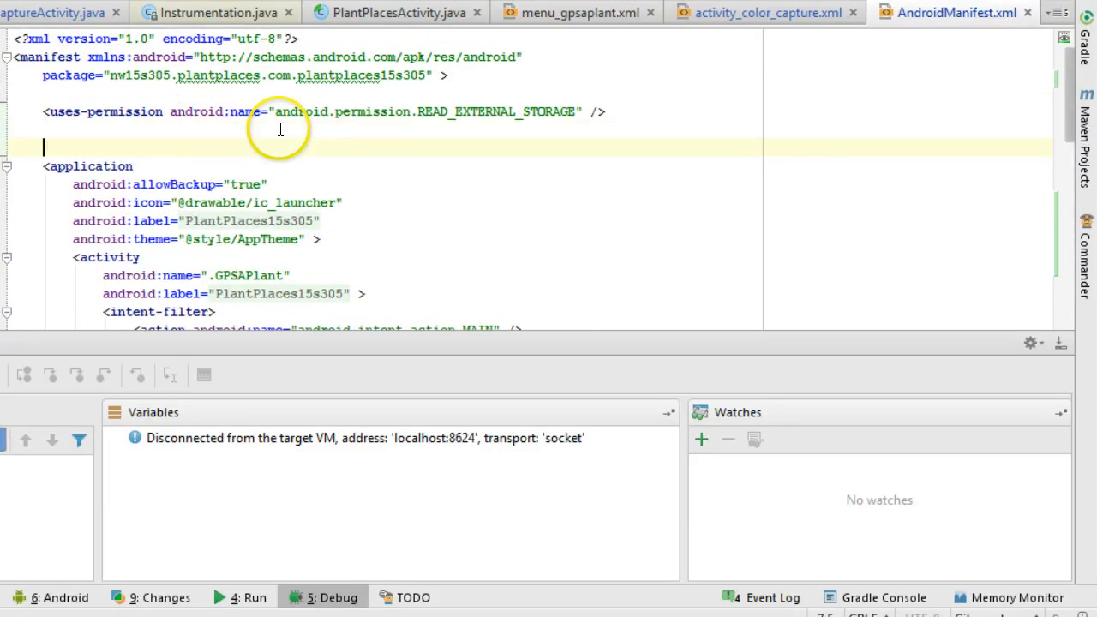
{"action": "type", "text": "<"}
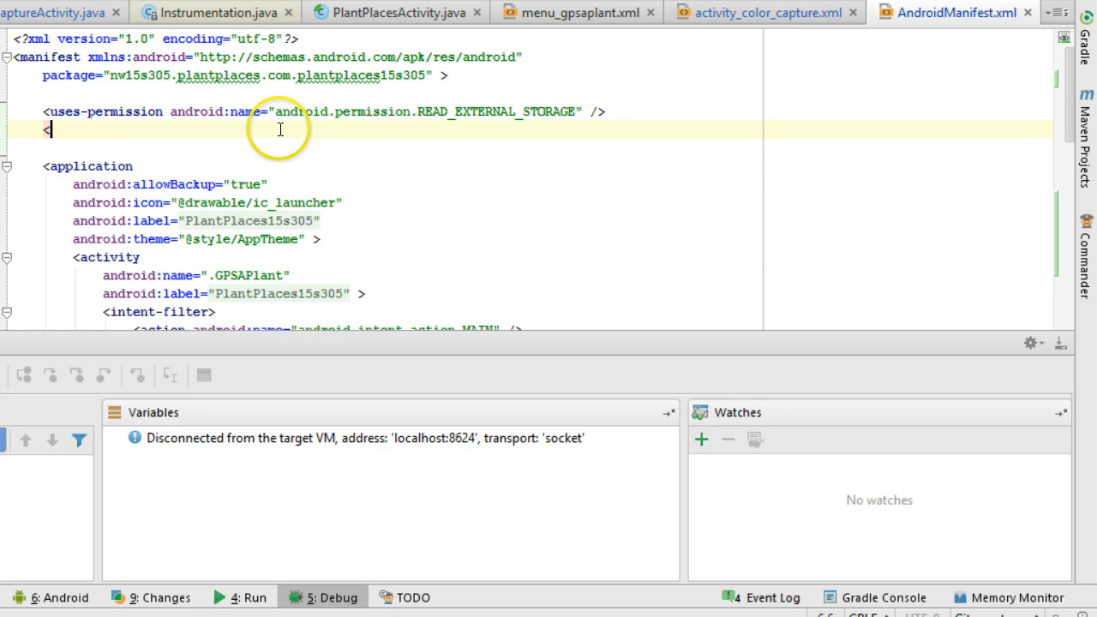
{"action": "type", "text": "uses-permission android:name=\"android.permission.ACCESS_MOCK_LOCATION\"/>"}
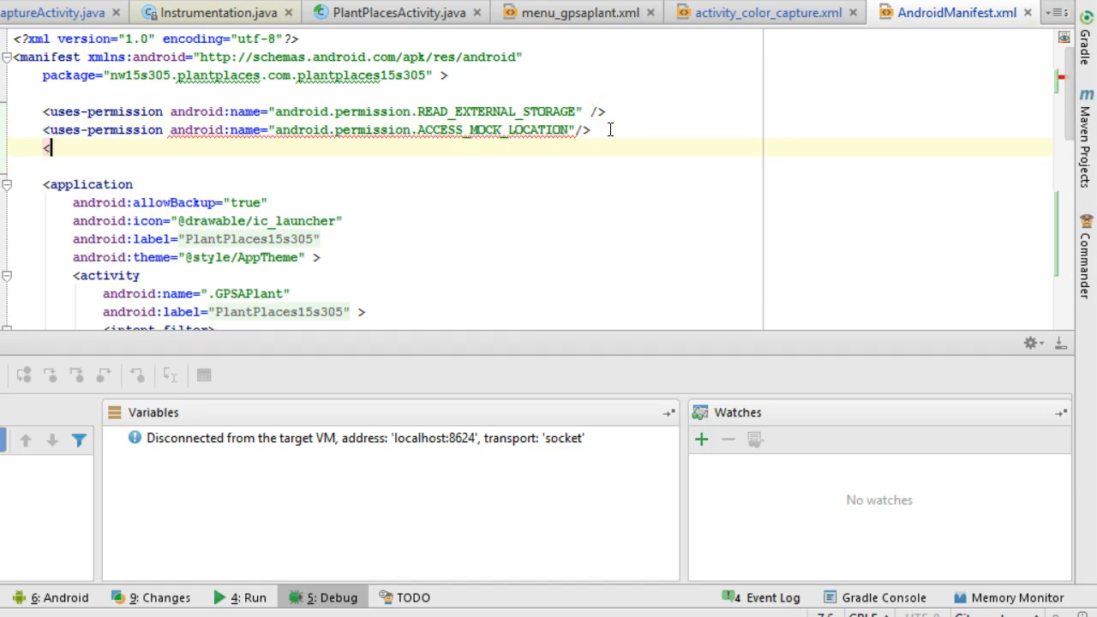
{"action": "type", "text": "uses-permission android:name=\"android.permission.ACCESS_COARSE_LOCATION\"/>"}
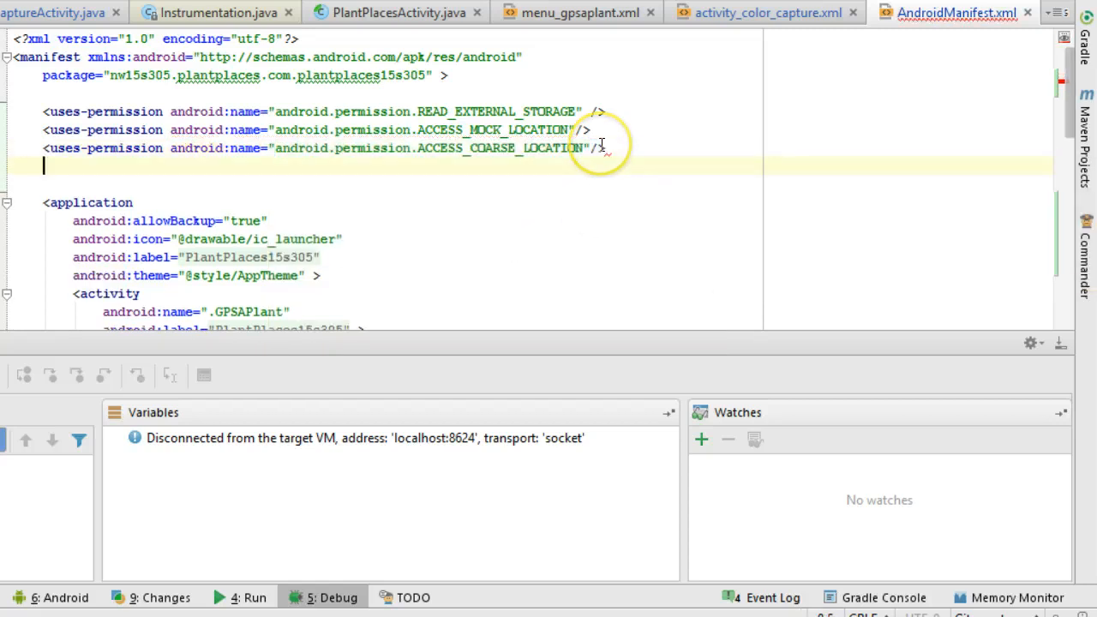
{"action": "type", "text": "<"}
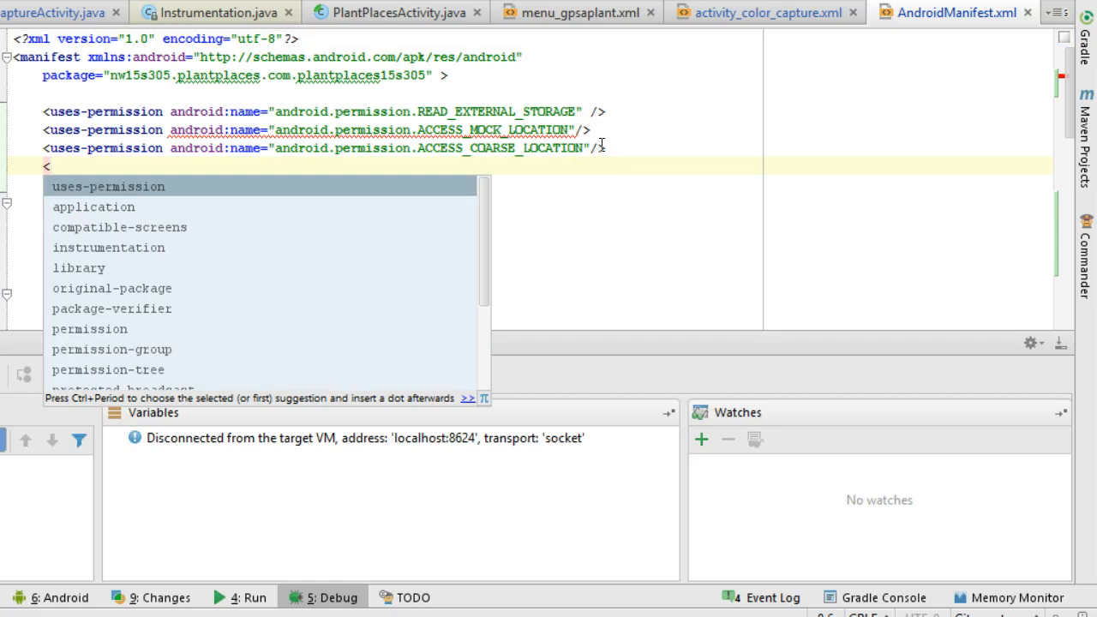
{"action": "type", "text": "uses-permission android:name=\"android.permission.ACCESS_FINE_LOCATION"}
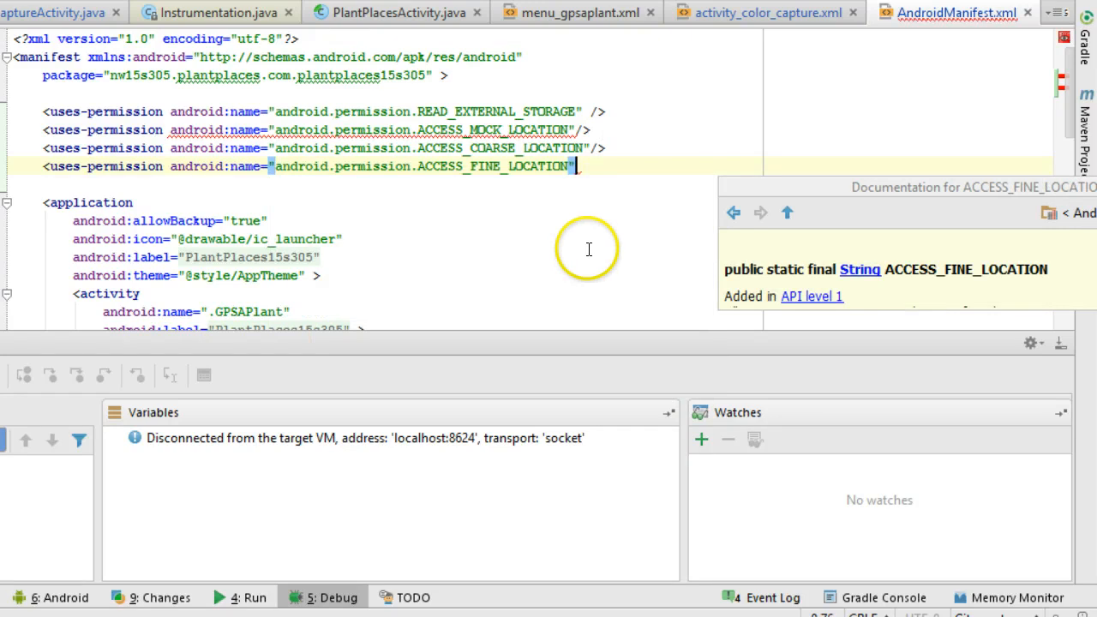
{"action": "type", "text": "/>"}
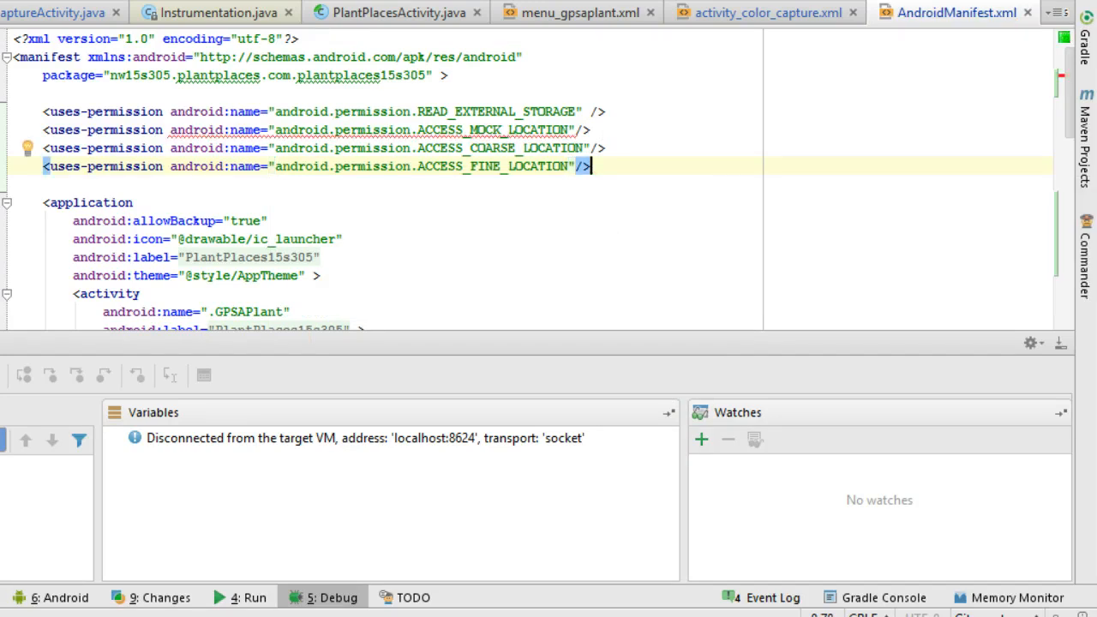
{"action": "left_click", "coordinate": [55, 597]}
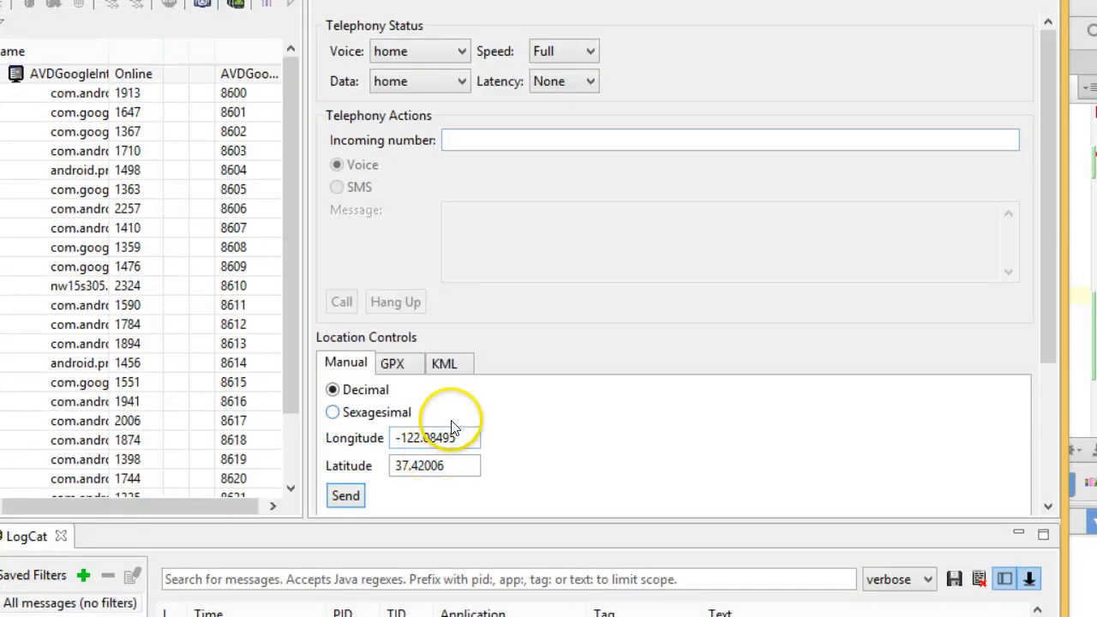
Send a manual mock location of longitude -84.5, latitude 39.42006 to the emulator
{"action": "triple_click", "coordinate": [434, 438]}
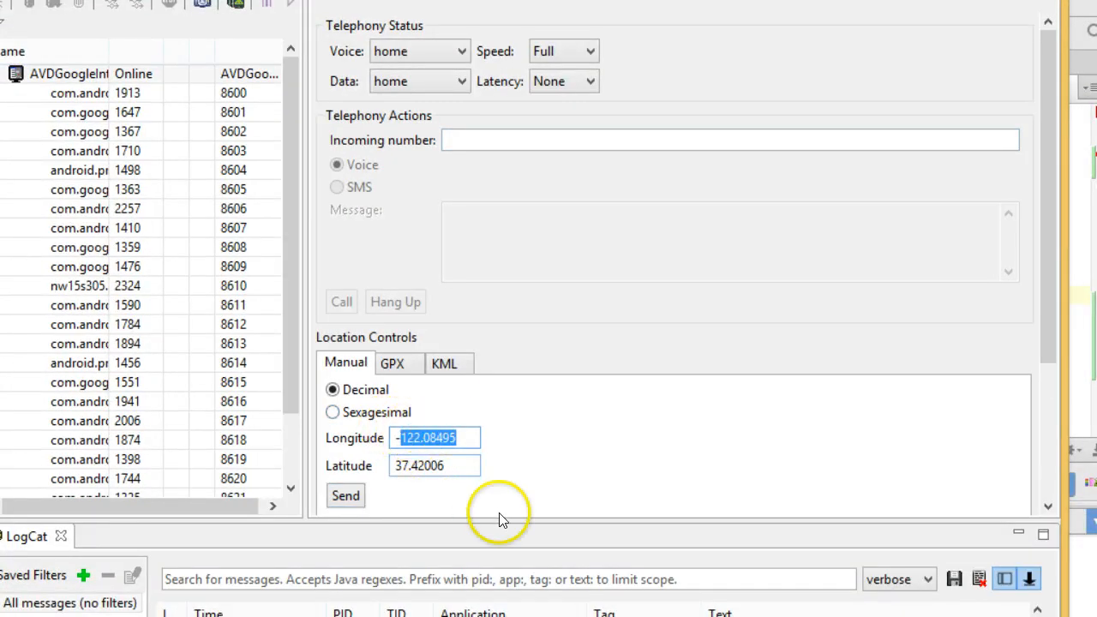
{"action": "mouse_move", "coordinate": [501, 519]}
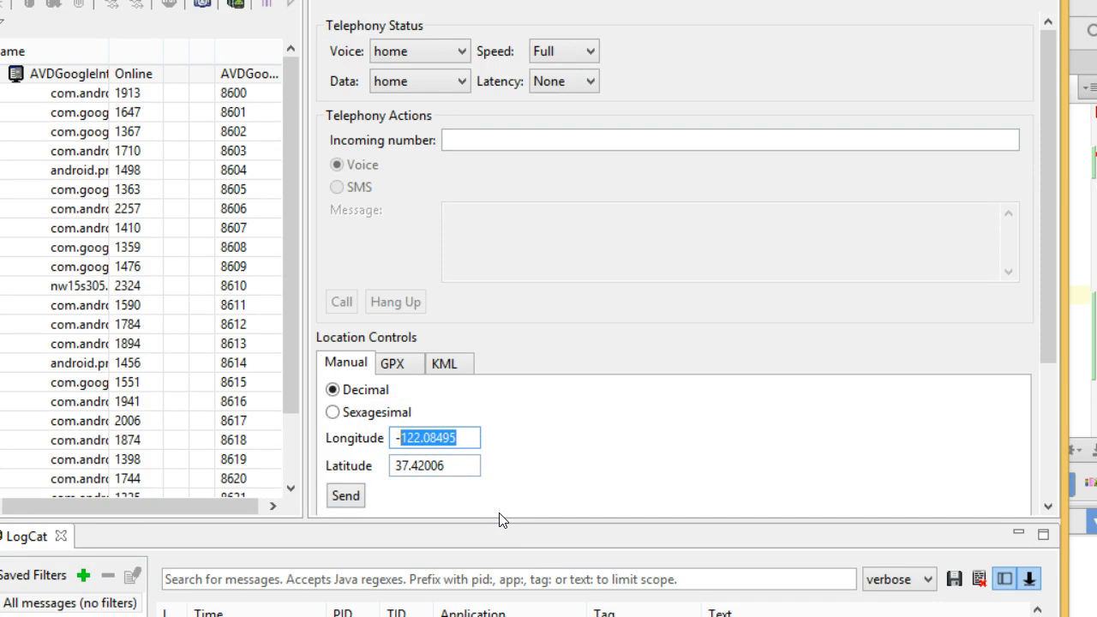
{"action": "type", "text": "-84.5"}
{"action": "left_click", "coordinate": [435, 465]}
{"action": "type", "text": "39.42006"}
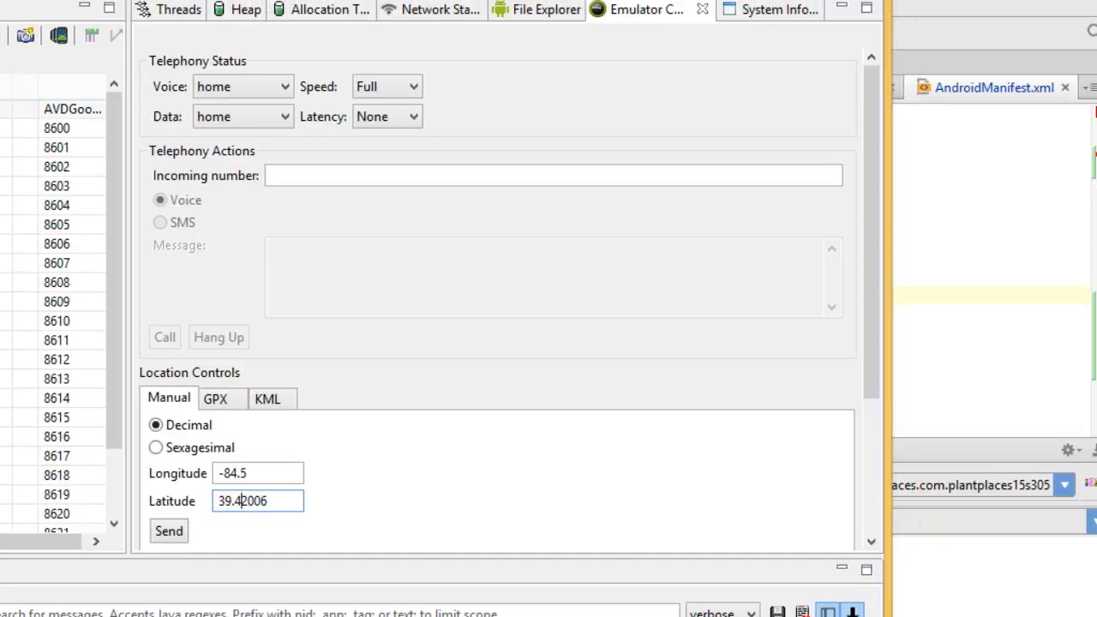
{"action": "left_click", "coordinate": [171, 531]}
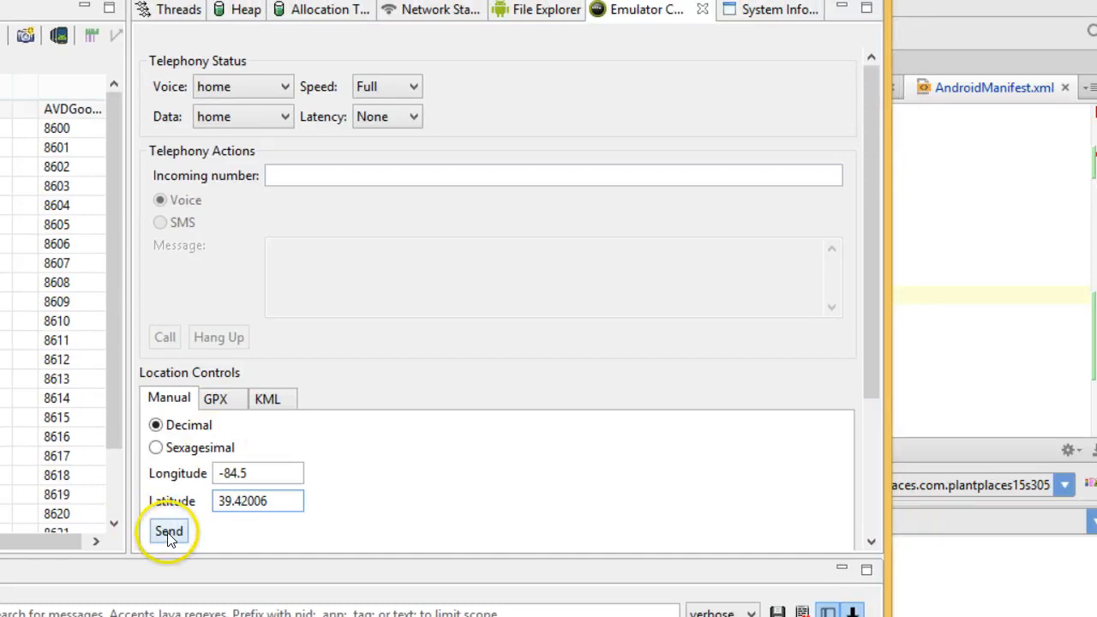
{"action": "left_click", "coordinate": [170, 531]}
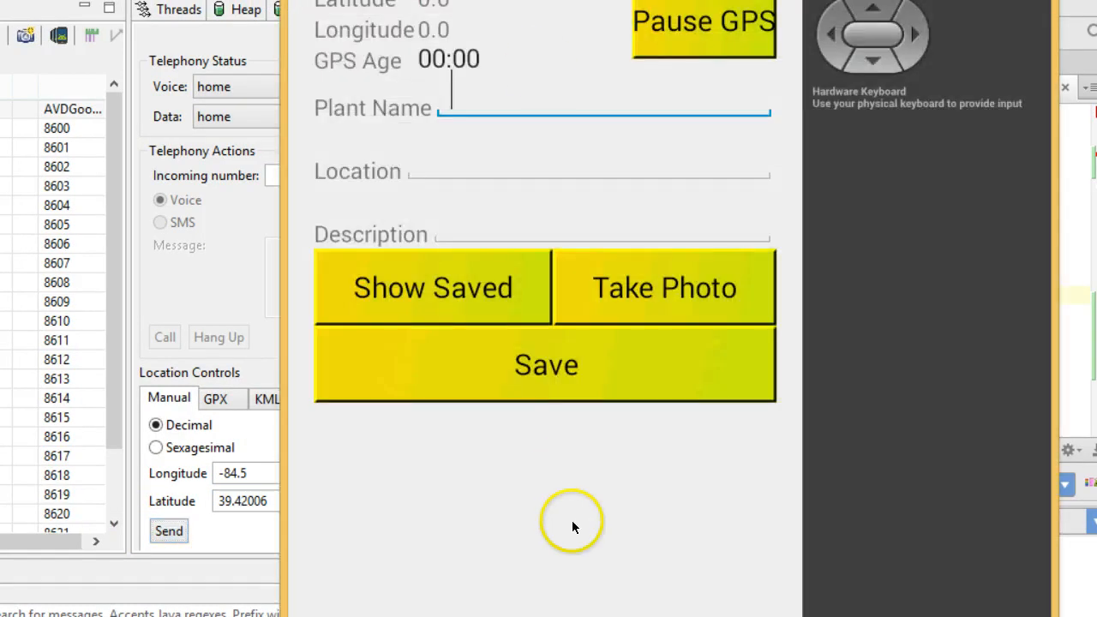
{"action": "left_click", "coordinate": [168, 532]}
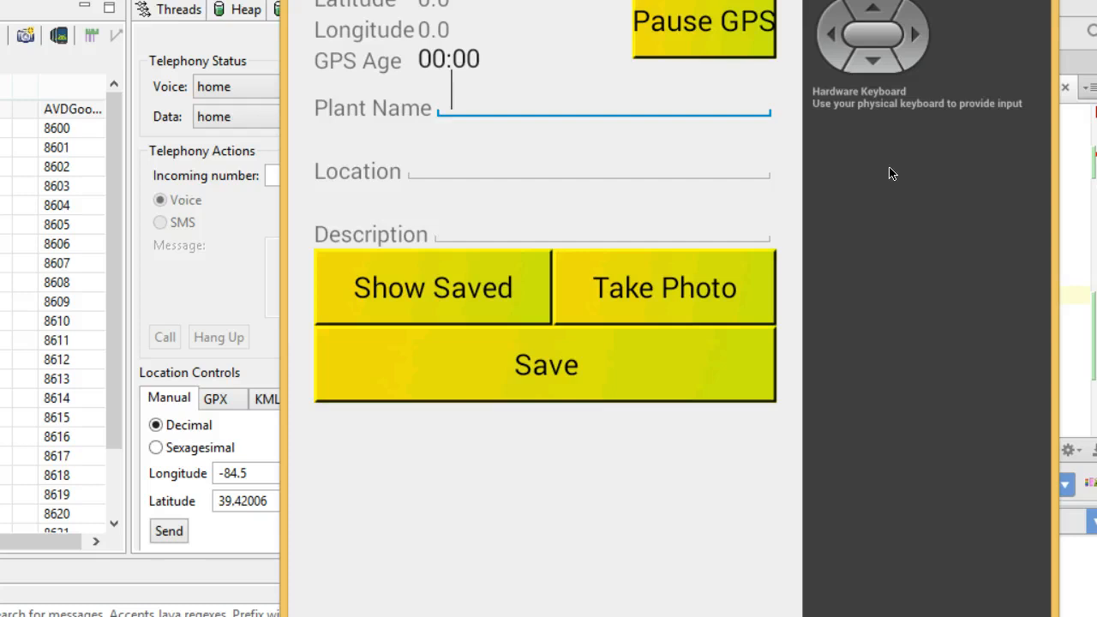
{"action": "left_click", "coordinate": [258, 474]}
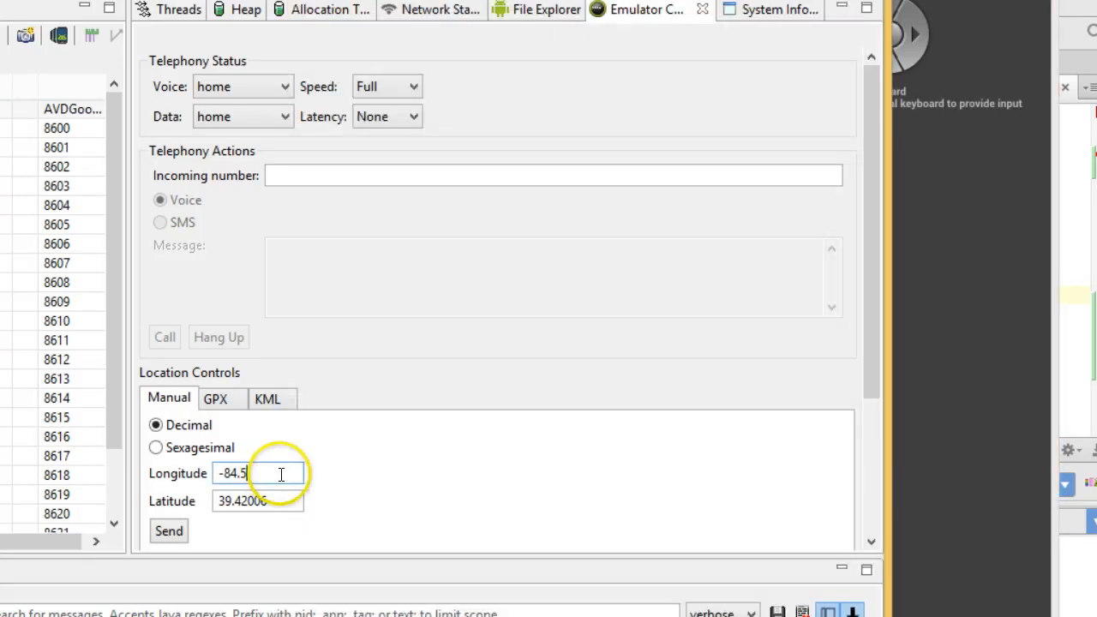